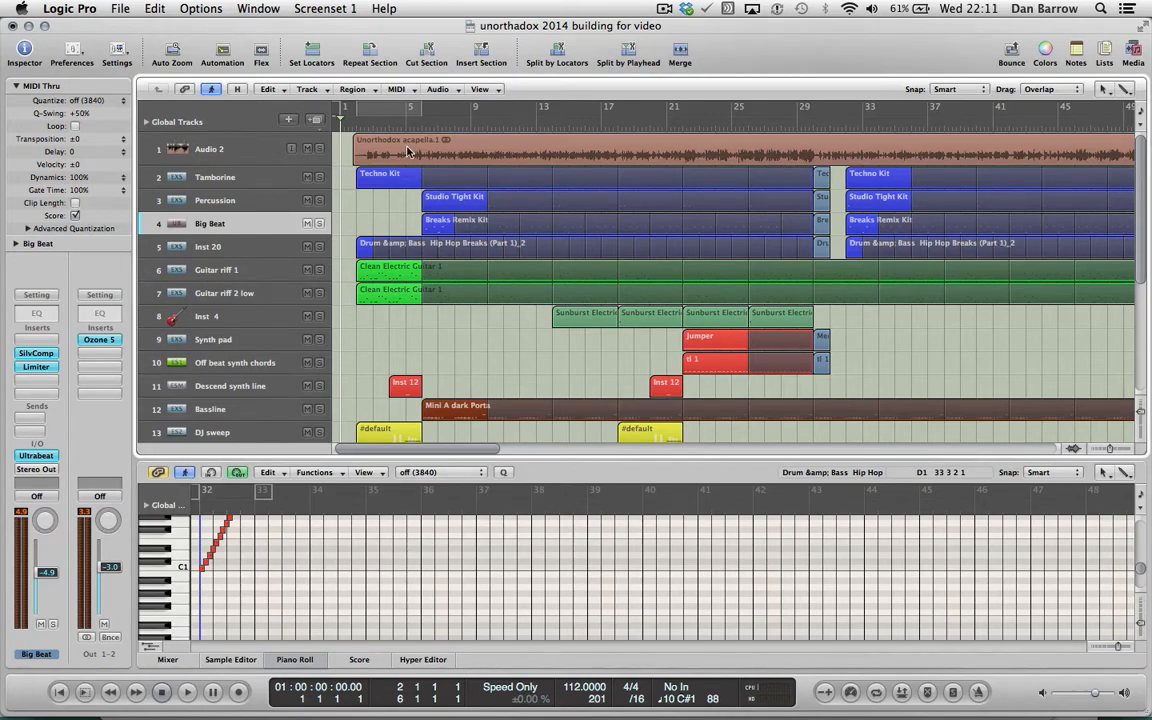
Select and deselect the acapella region, then open the Bassline track's notes in the Piano Roll.
left_click(408, 148)
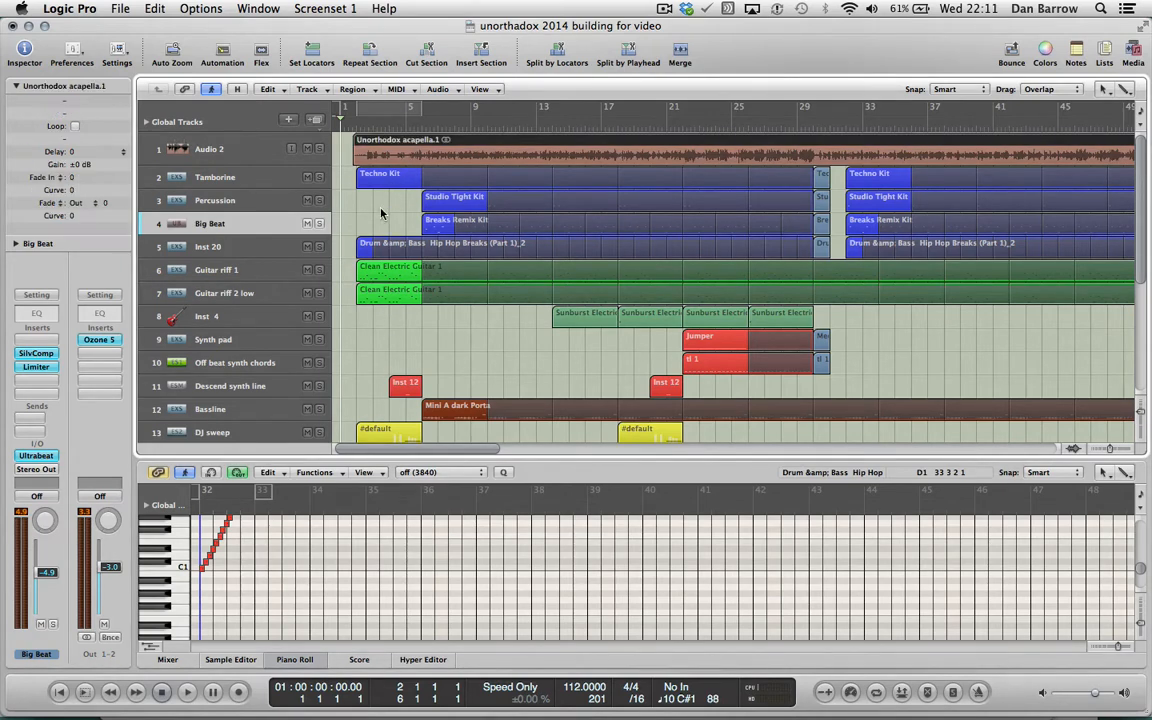
mouse_move(366, 207)
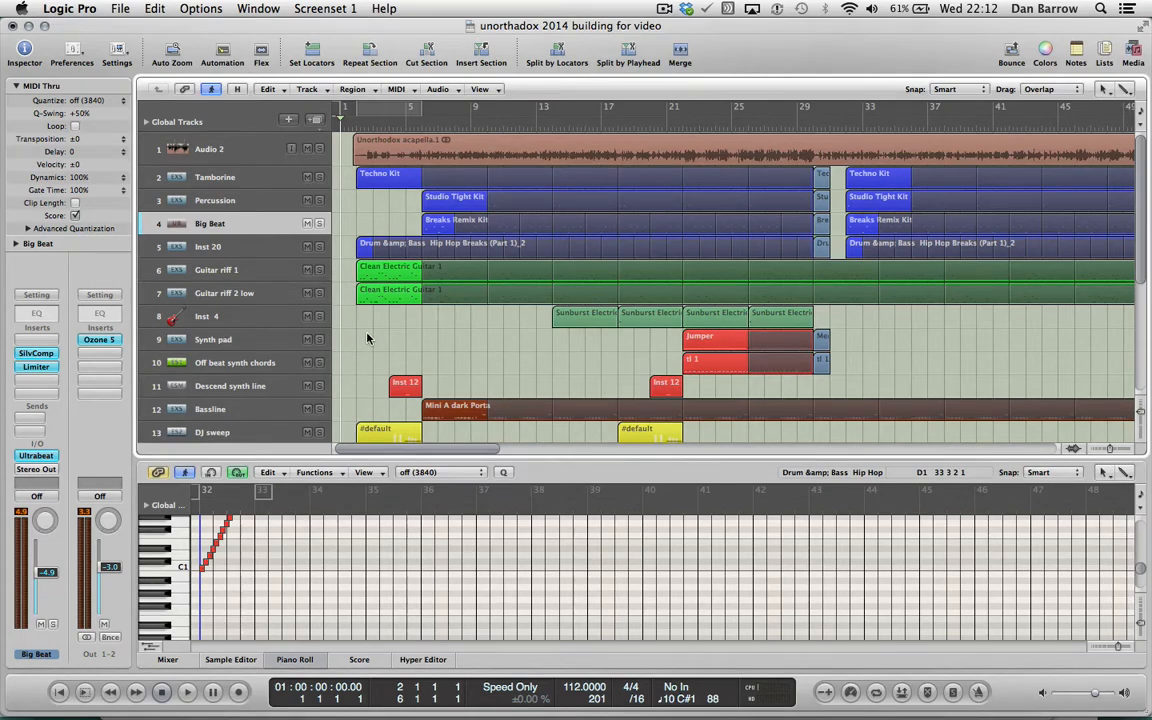
left_click(185, 692)
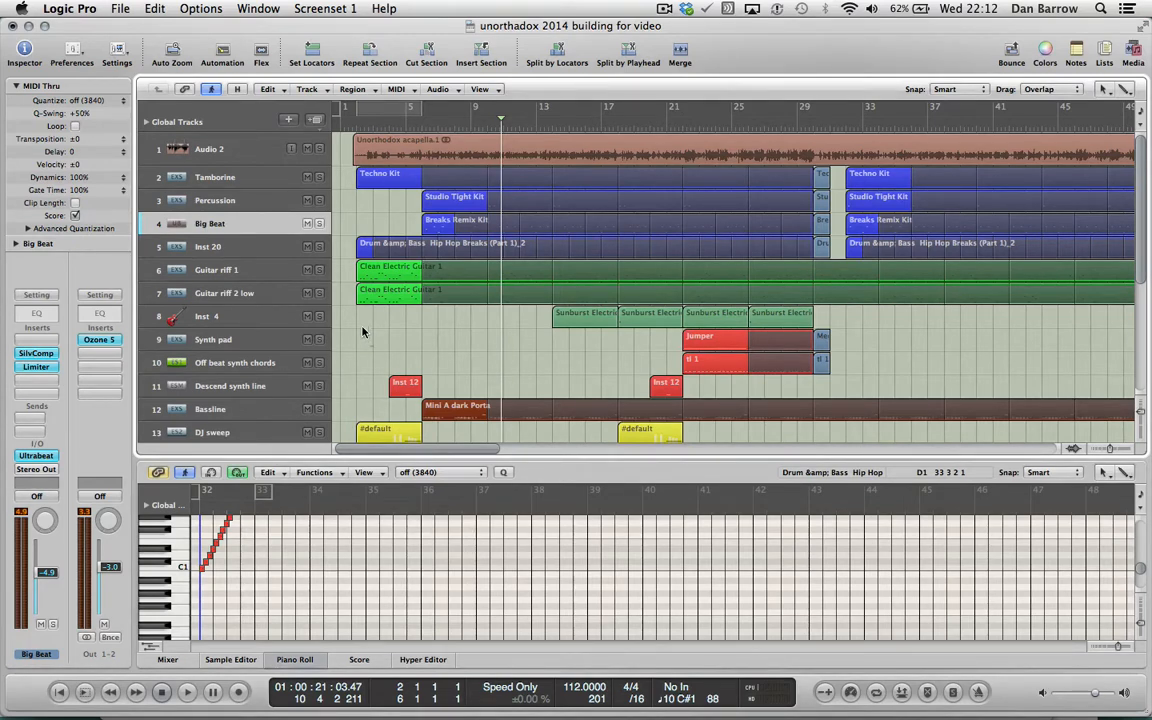
left_click(215, 200)
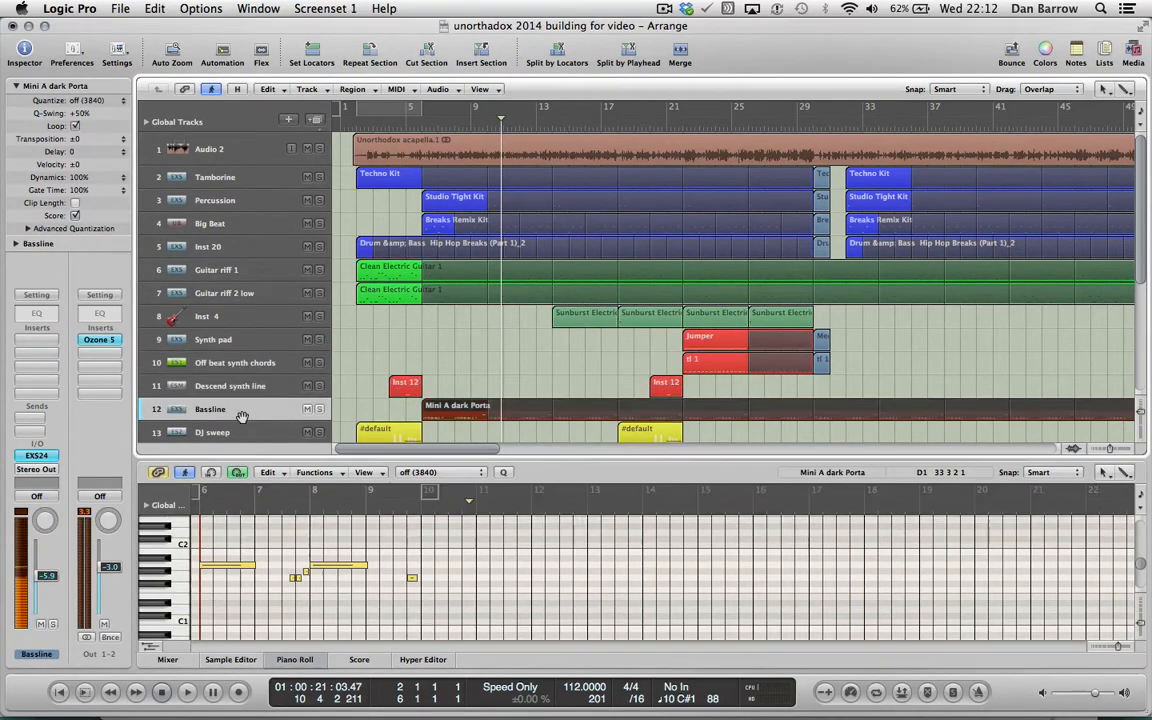
Switch to the 'unorthadox 2014 starting to build for video' project with only the acapella track.
scroll("down", 3)
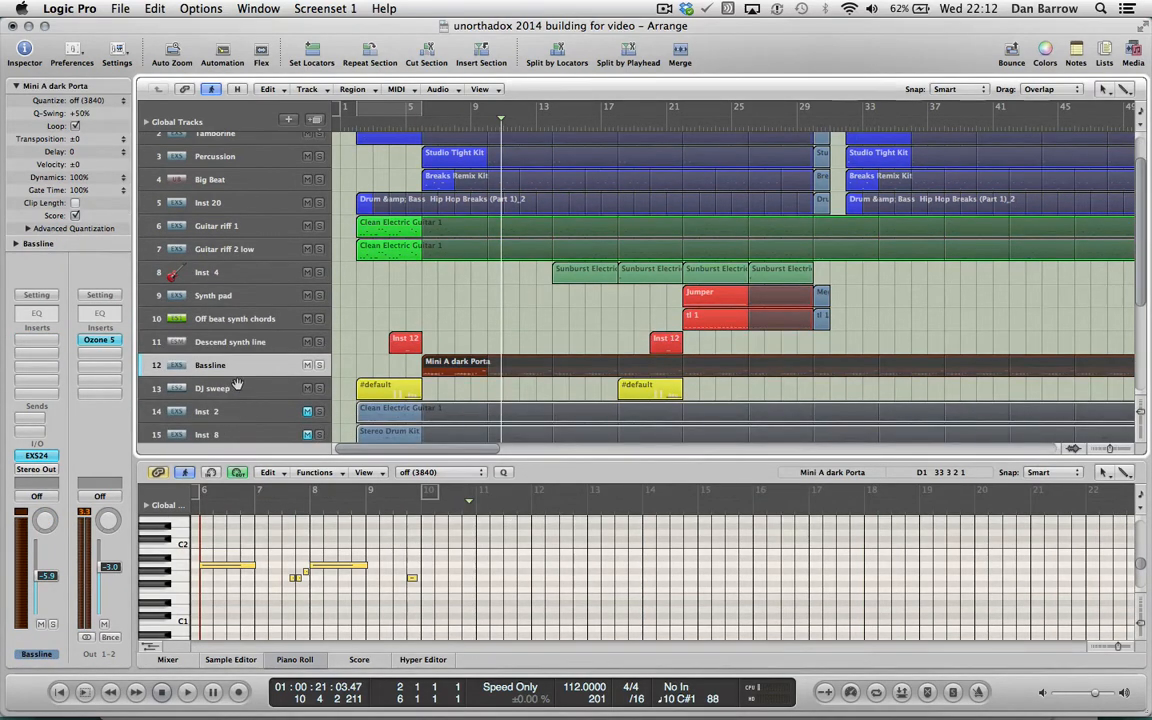
left_click(230, 341)
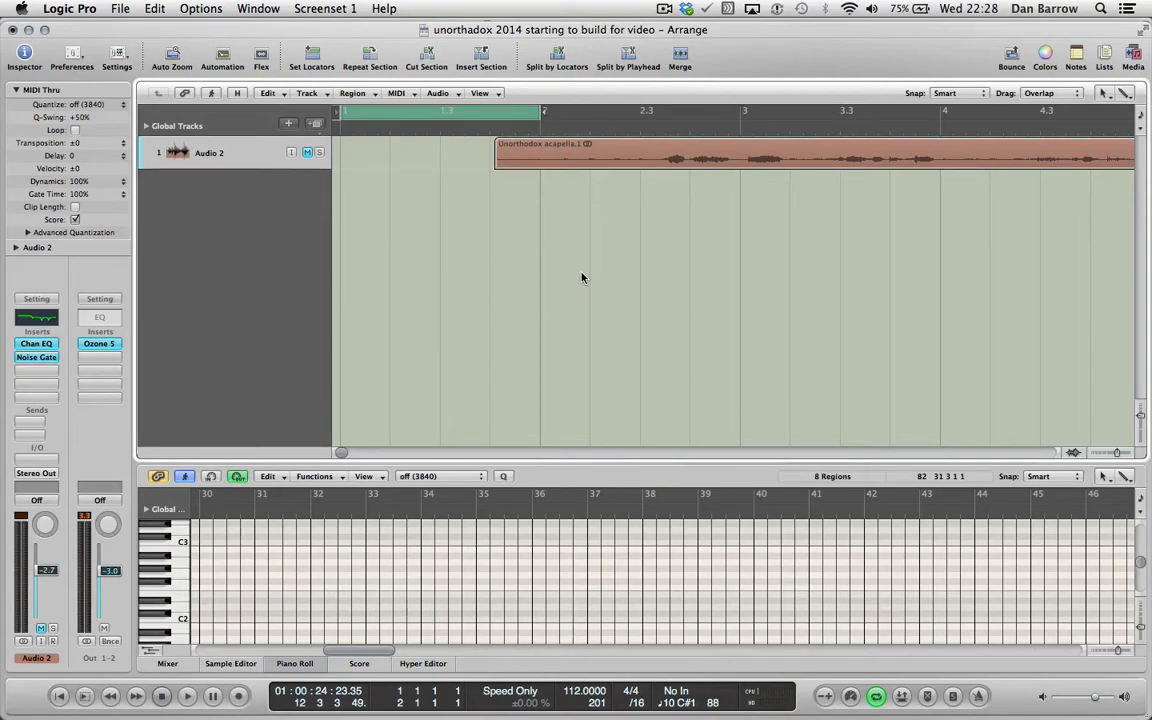
mouse_move(458, 239)
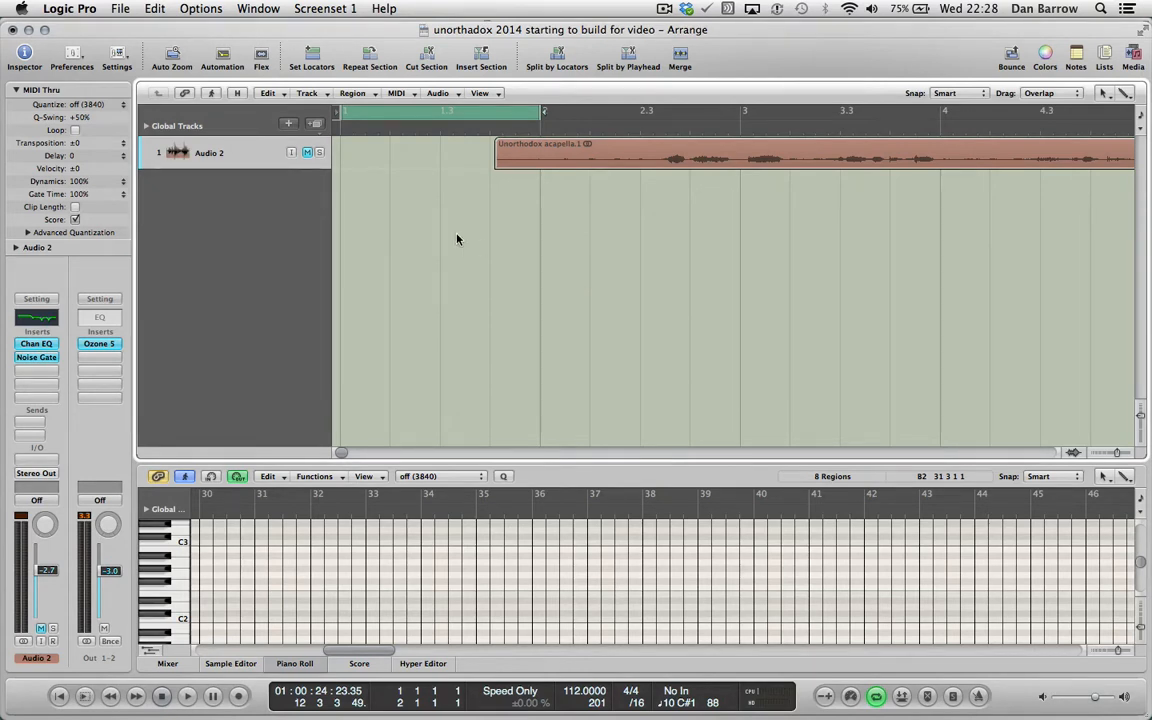
mouse_move(563, 464)
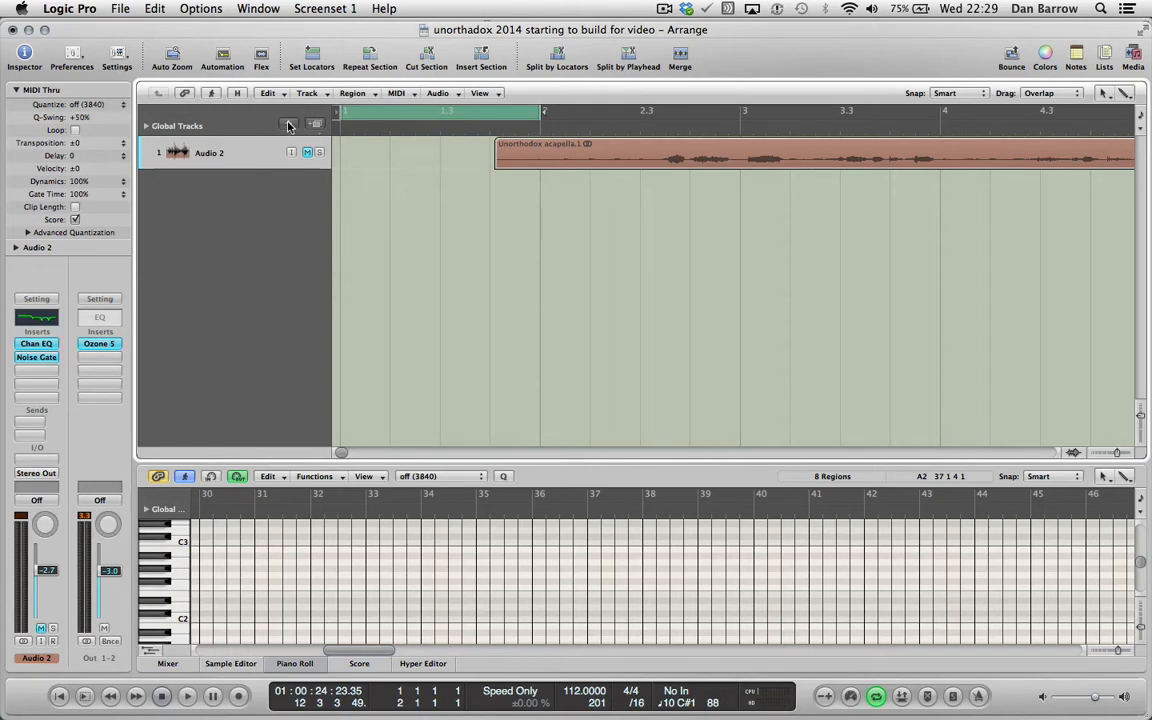
Create a new software instrument track and name it Tamborine.
left_click(288, 124)
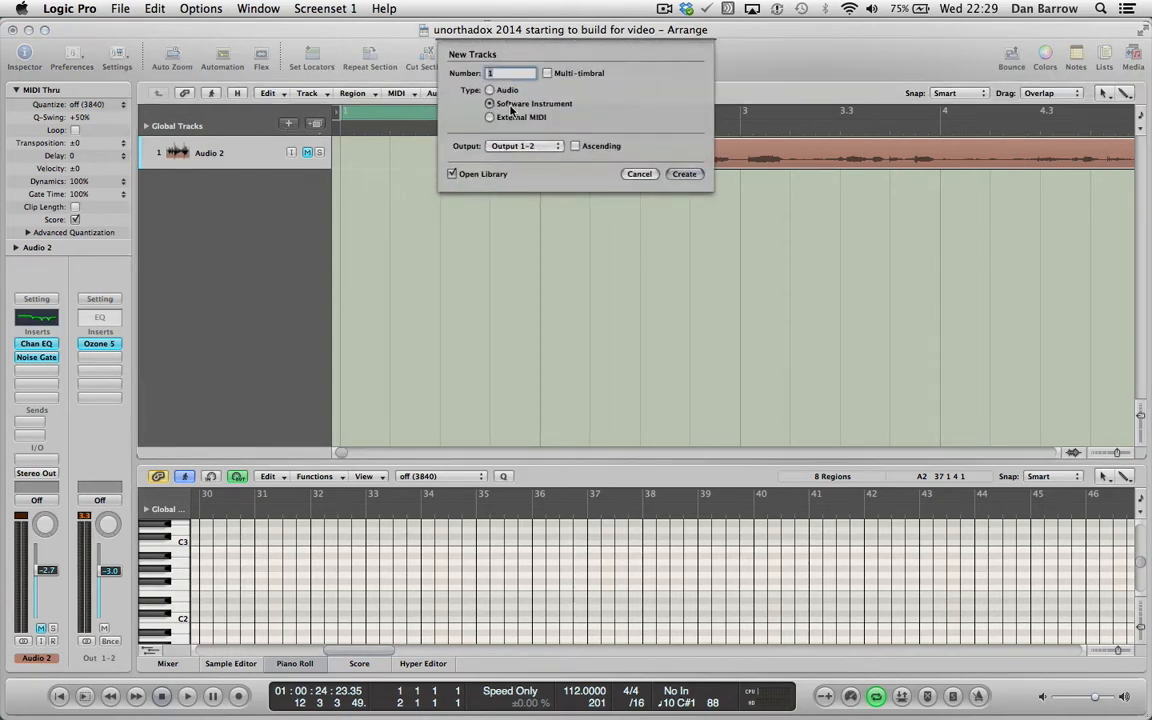
left_click(639, 173)
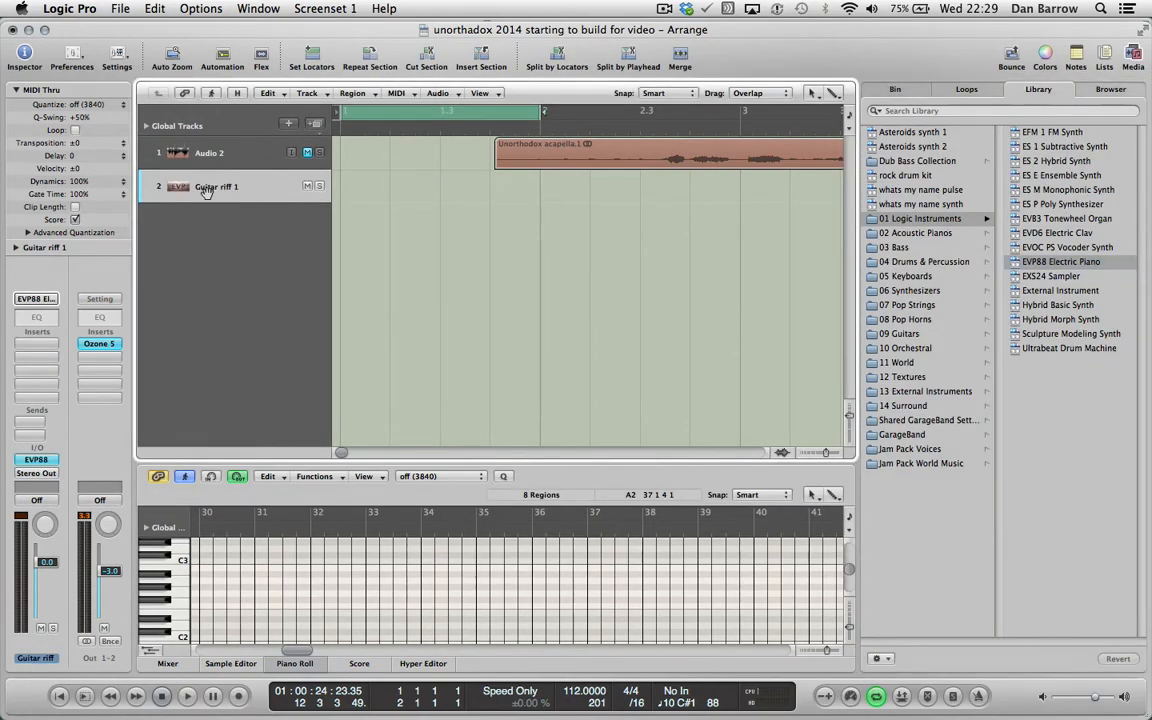
type("Tamborine")
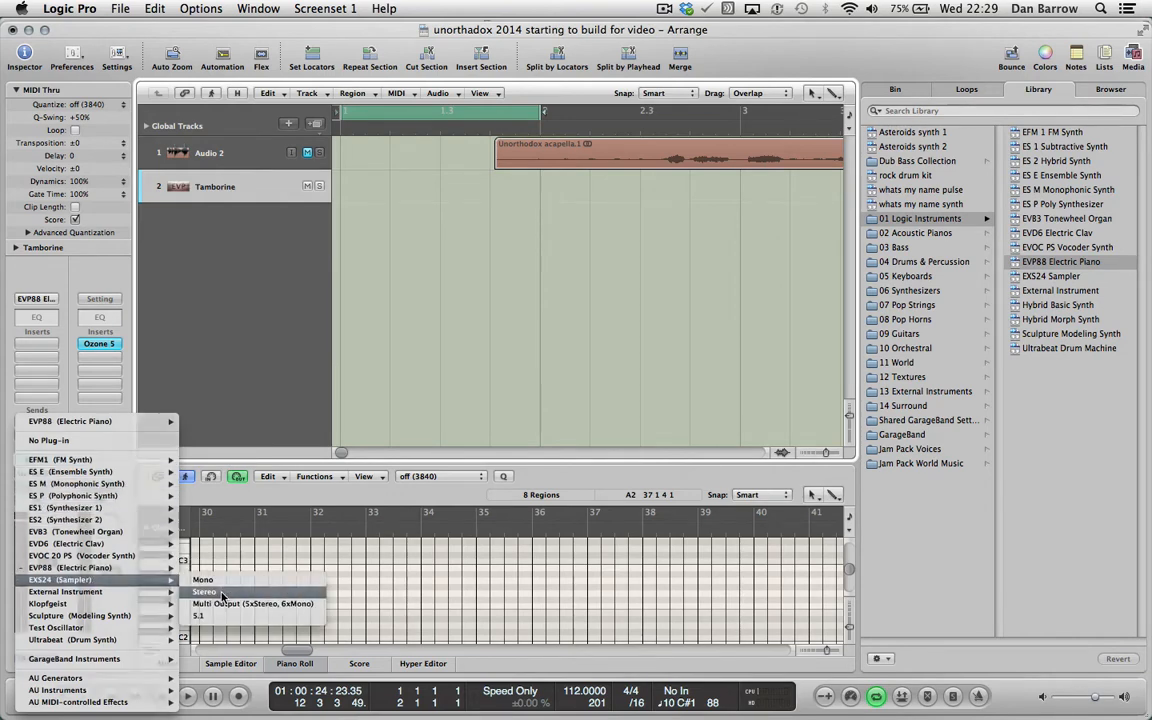
Load a stereo EXS24 sampler with the Studio Tight Kit from Acoustic Drum Kits.
left_click(205, 587)
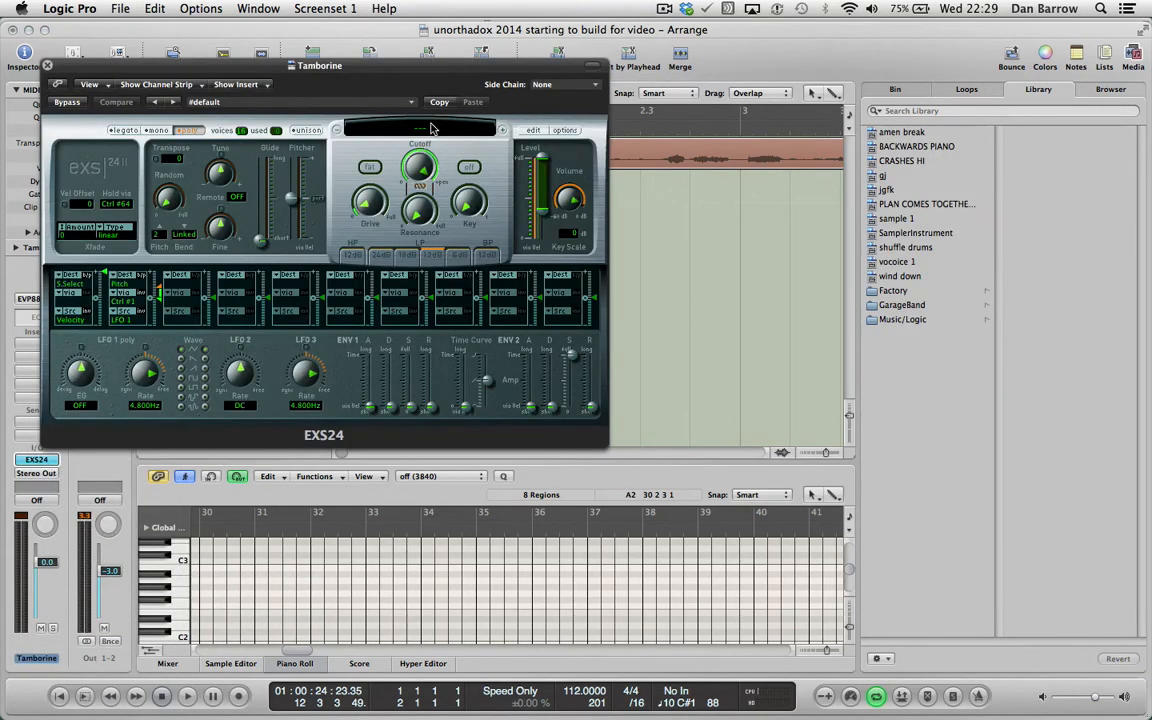
left_click(418, 128)
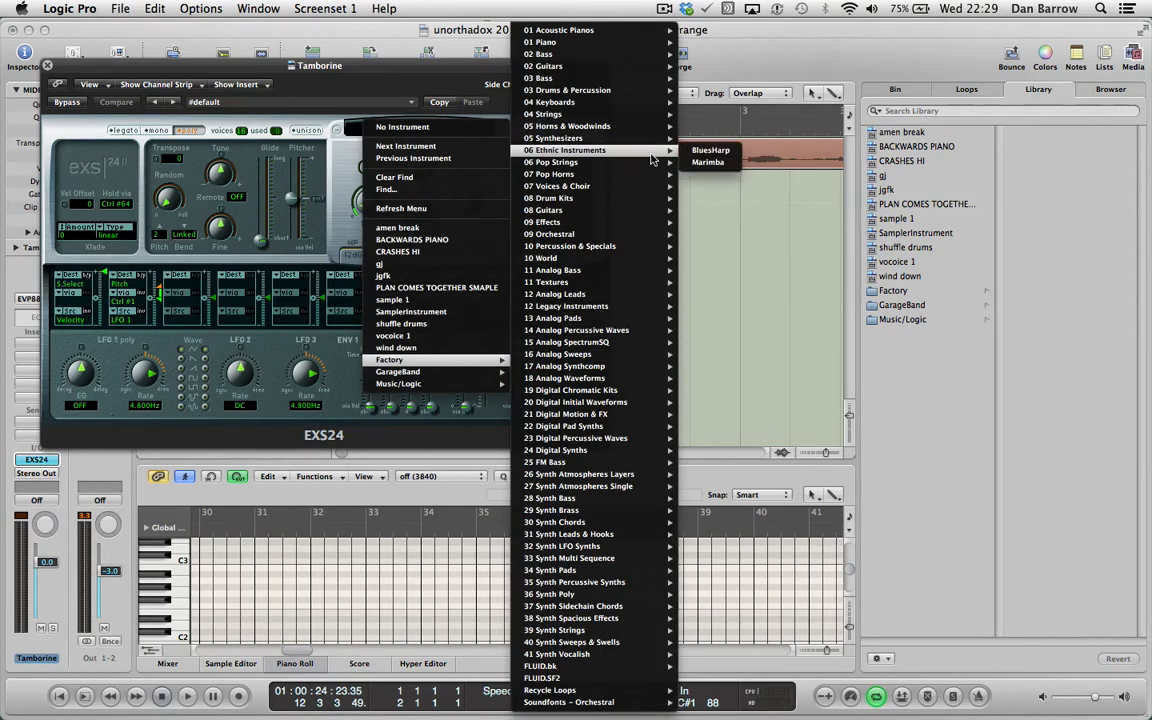
mouse_move(590, 90)
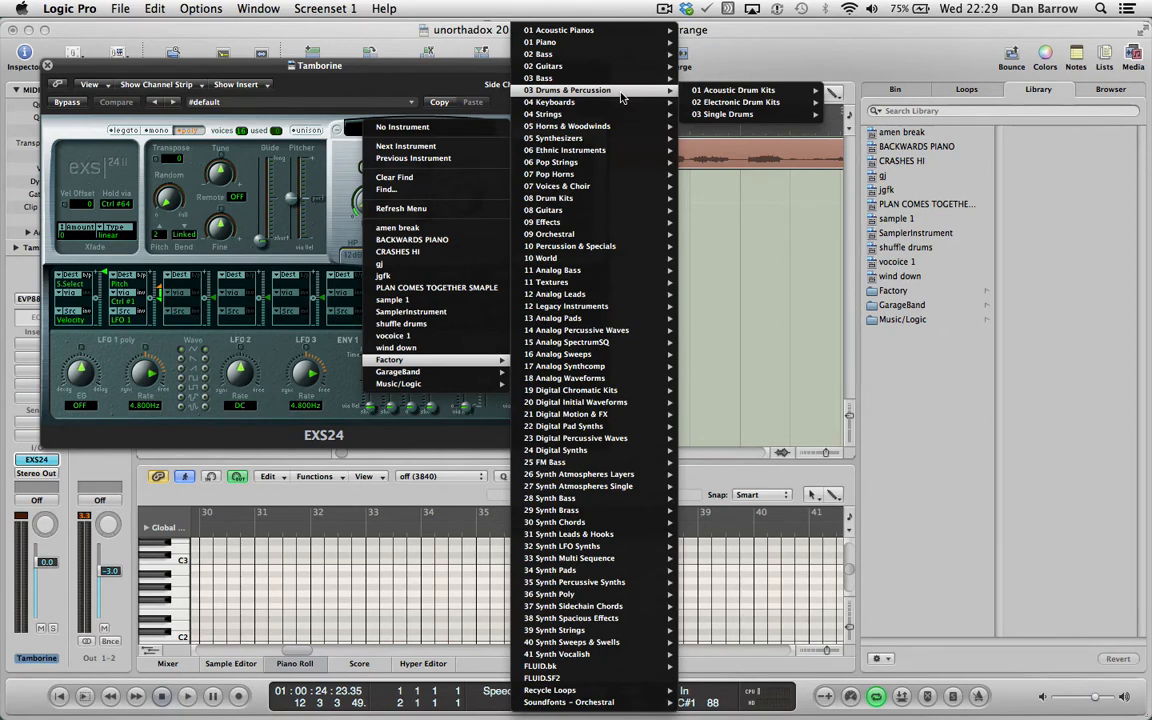
left_click(743, 90)
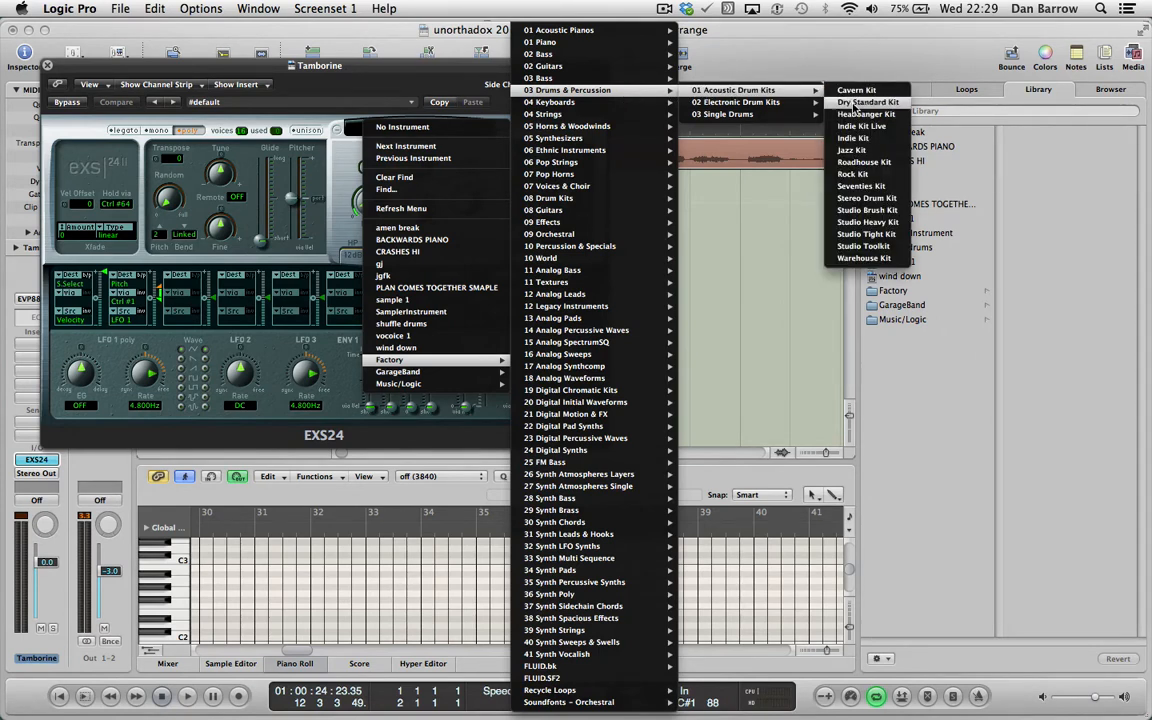
mouse_move(864, 234)
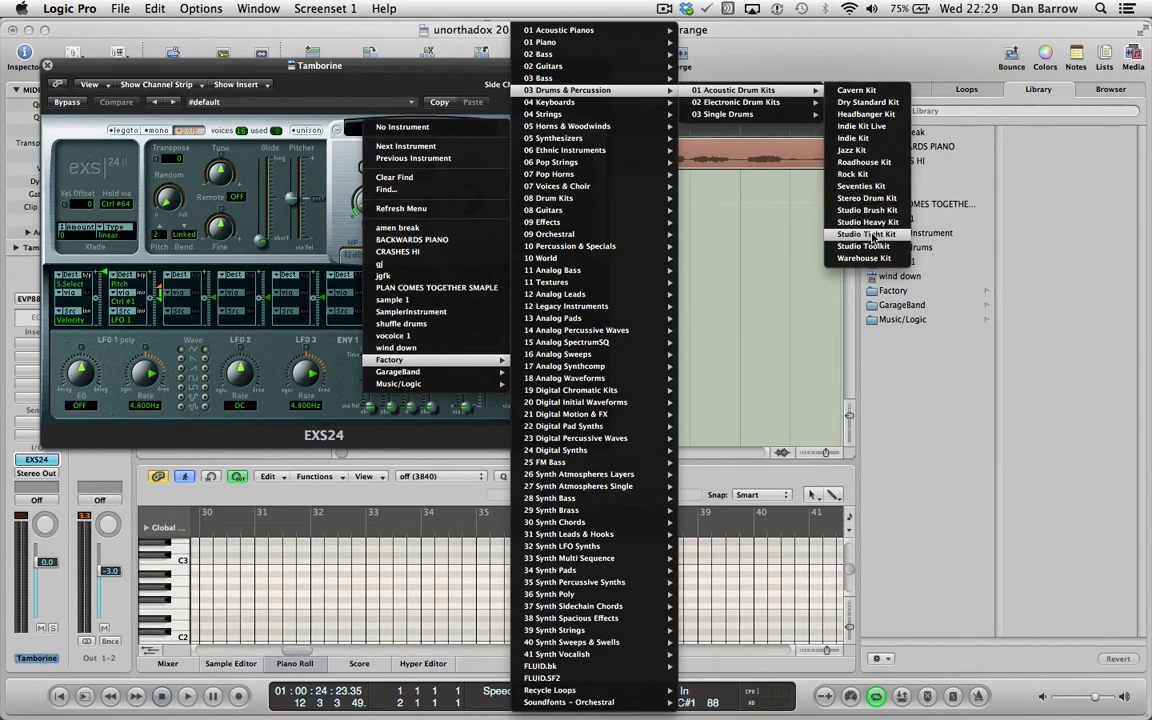
left_click(866, 234)
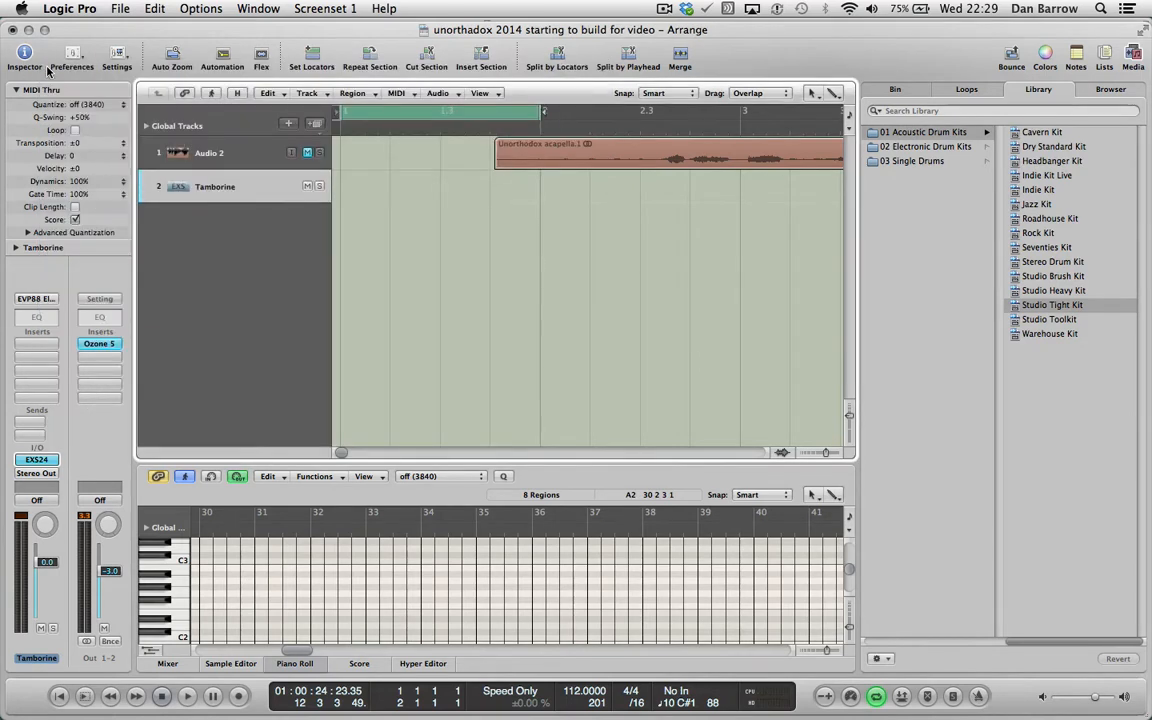
mouse_move(70, 58)
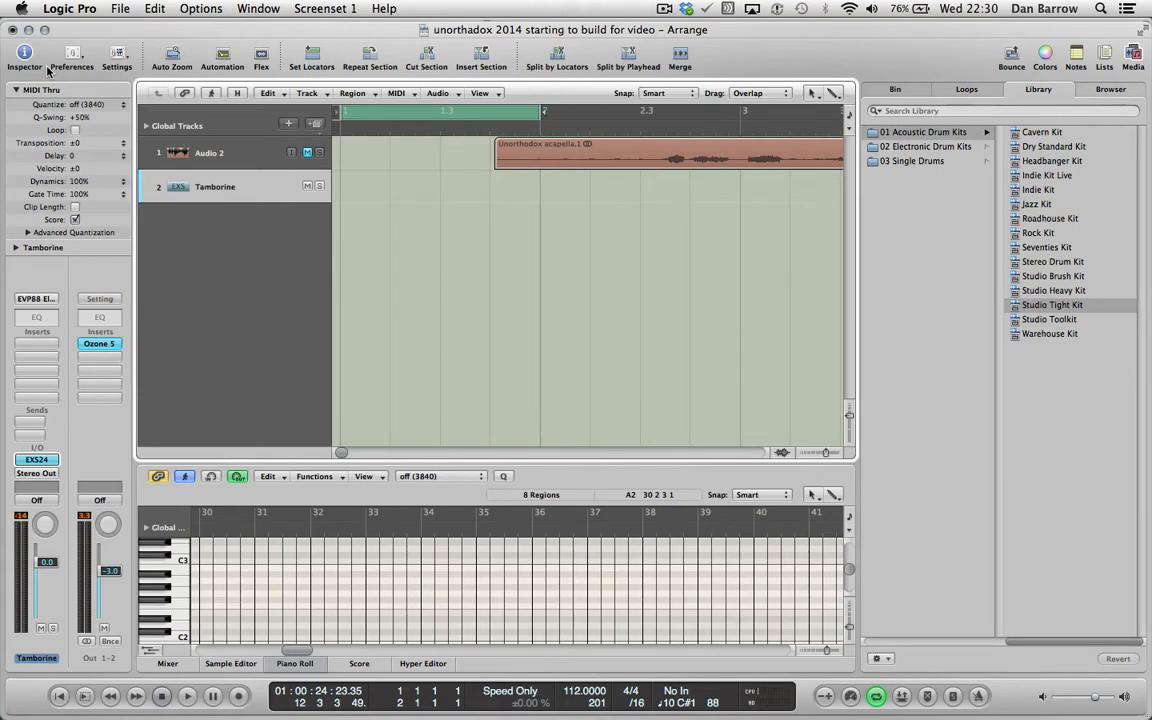
mouse_move(415, 182)
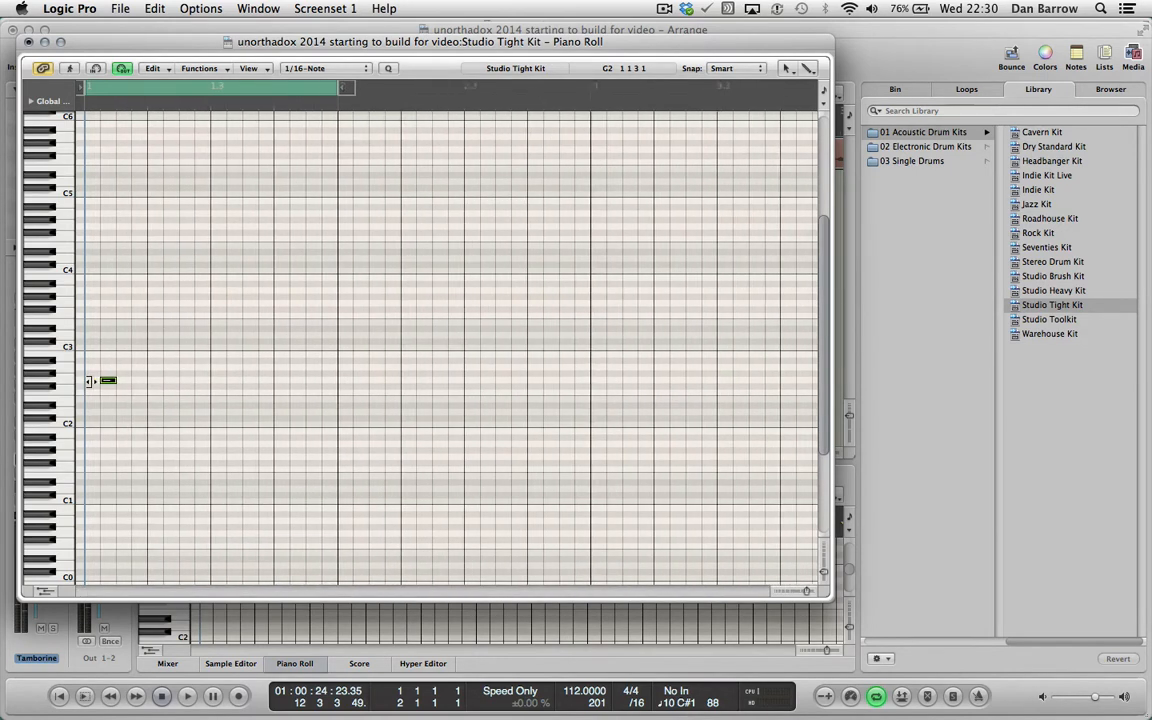
Place the first note at the region start and copy it into a run of sixteenths across bar one.
left_click_drag(107, 380, 103, 381)
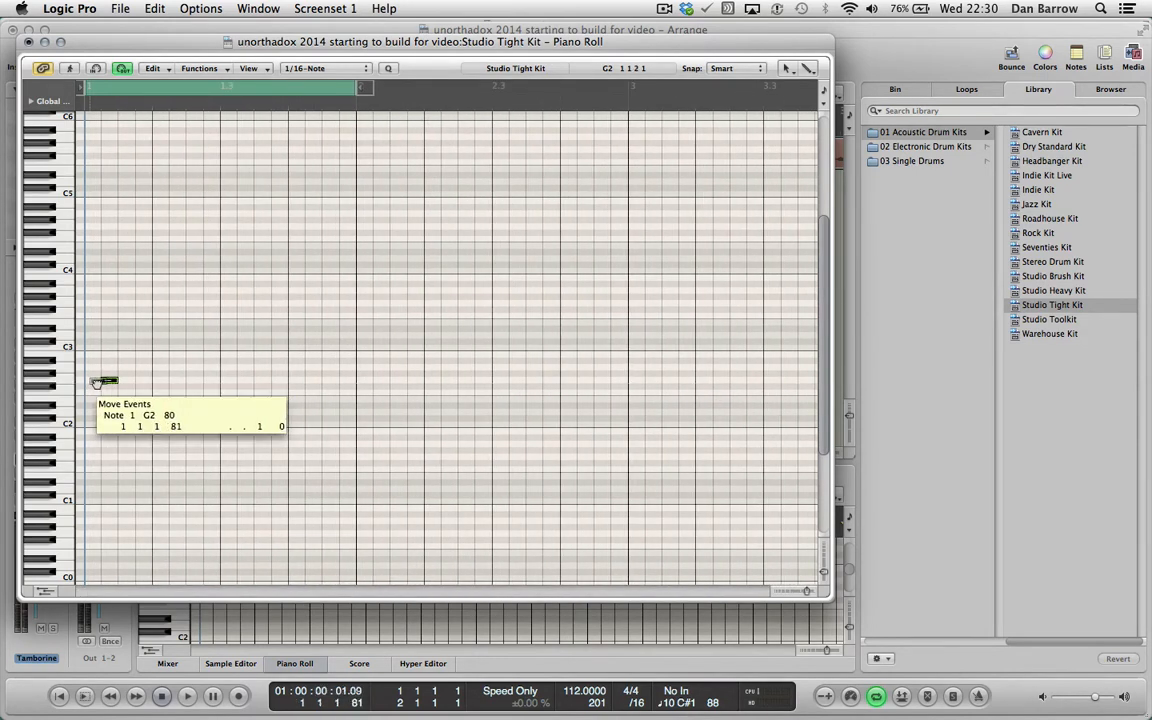
left_click_drag(103, 381, 92, 387)
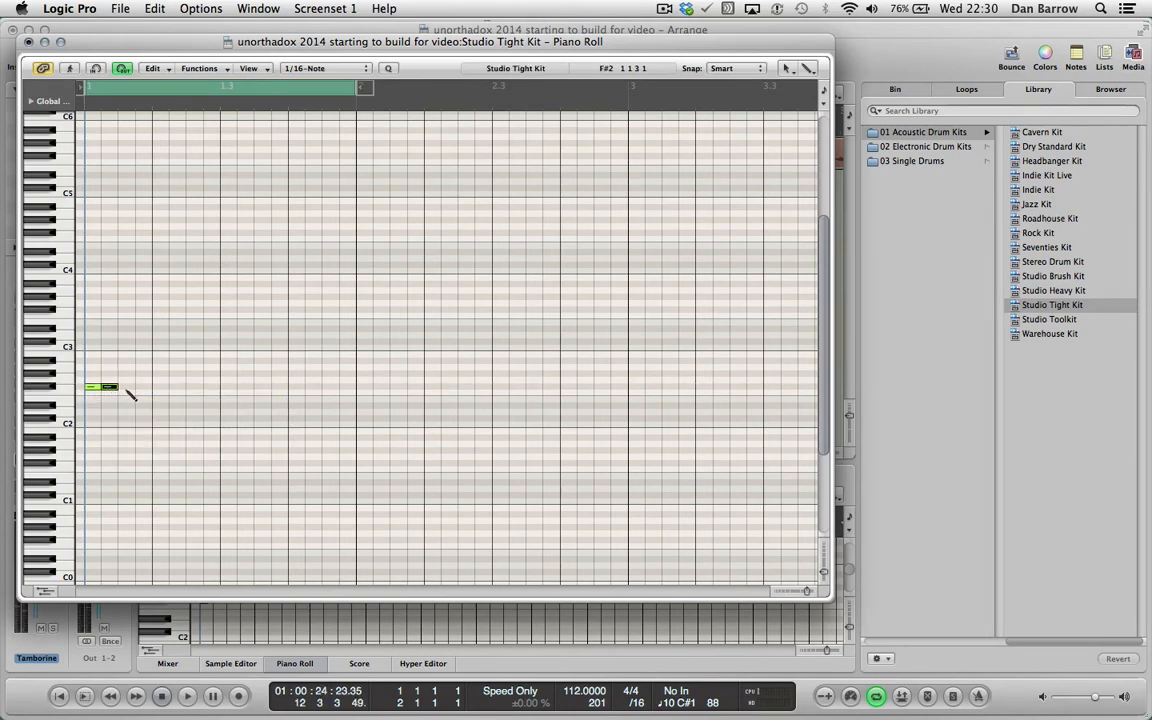
left_click_drag(113, 386, 150, 386)
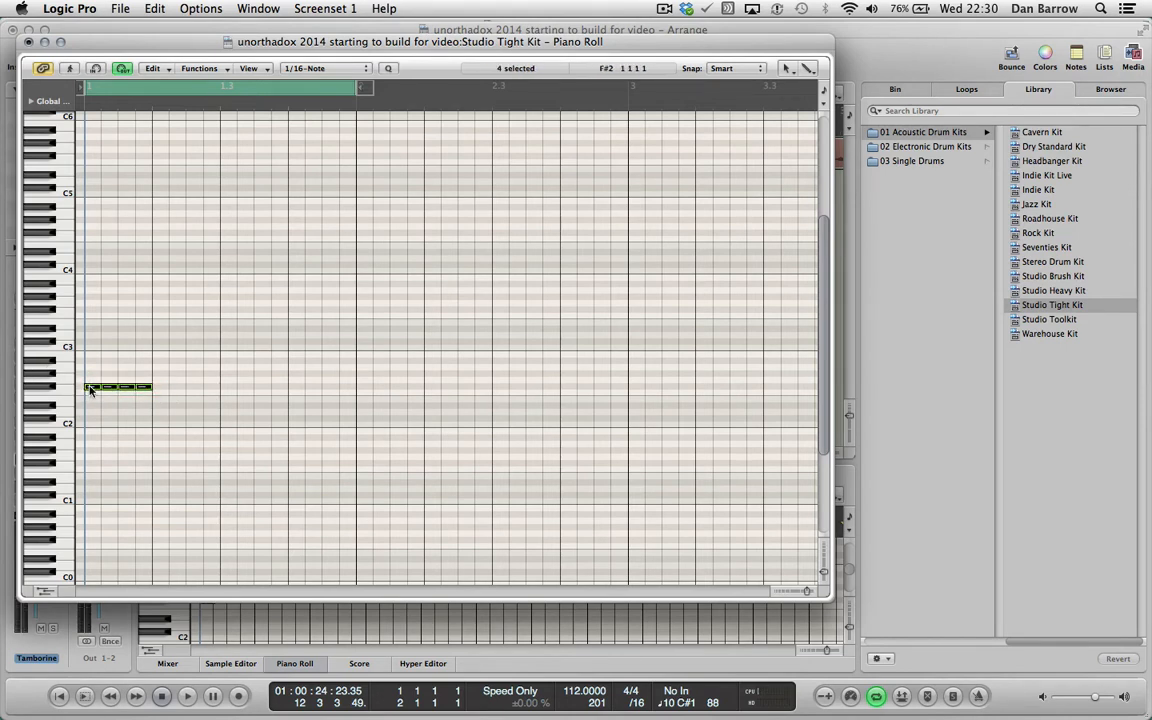
left_click_drag(118, 387, 185, 387)
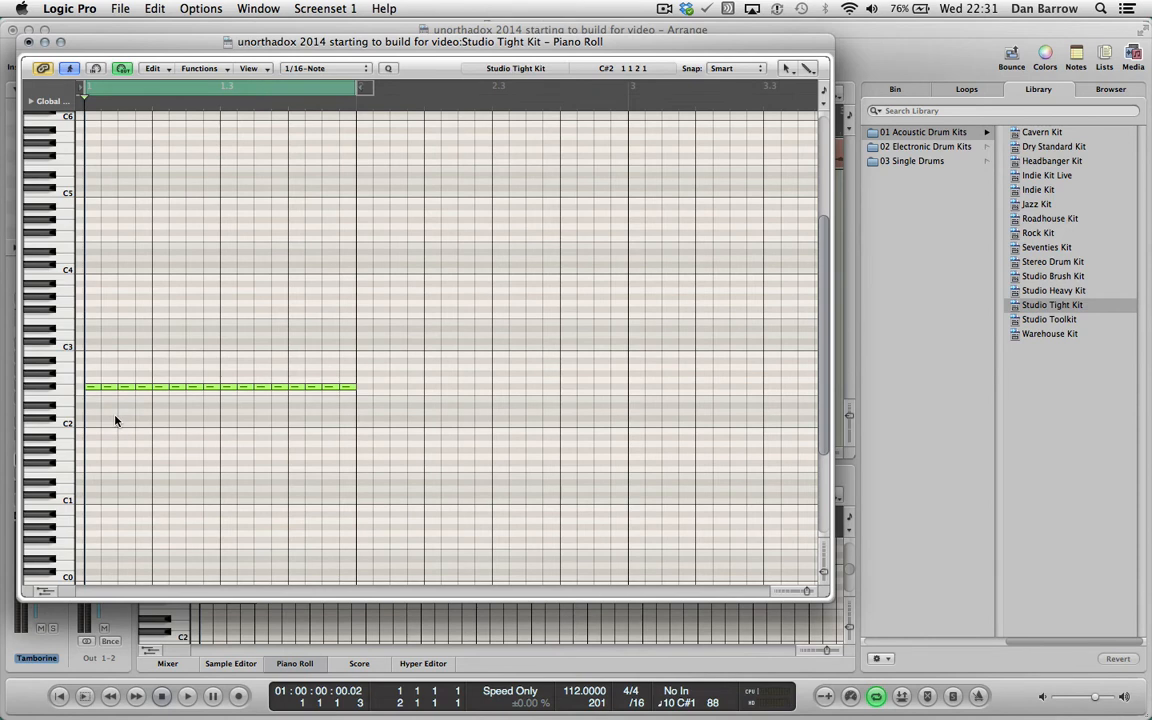
Use the Velocity Tool to adjust individual tambourine note velocities, including the last note.
left_click(115, 420)
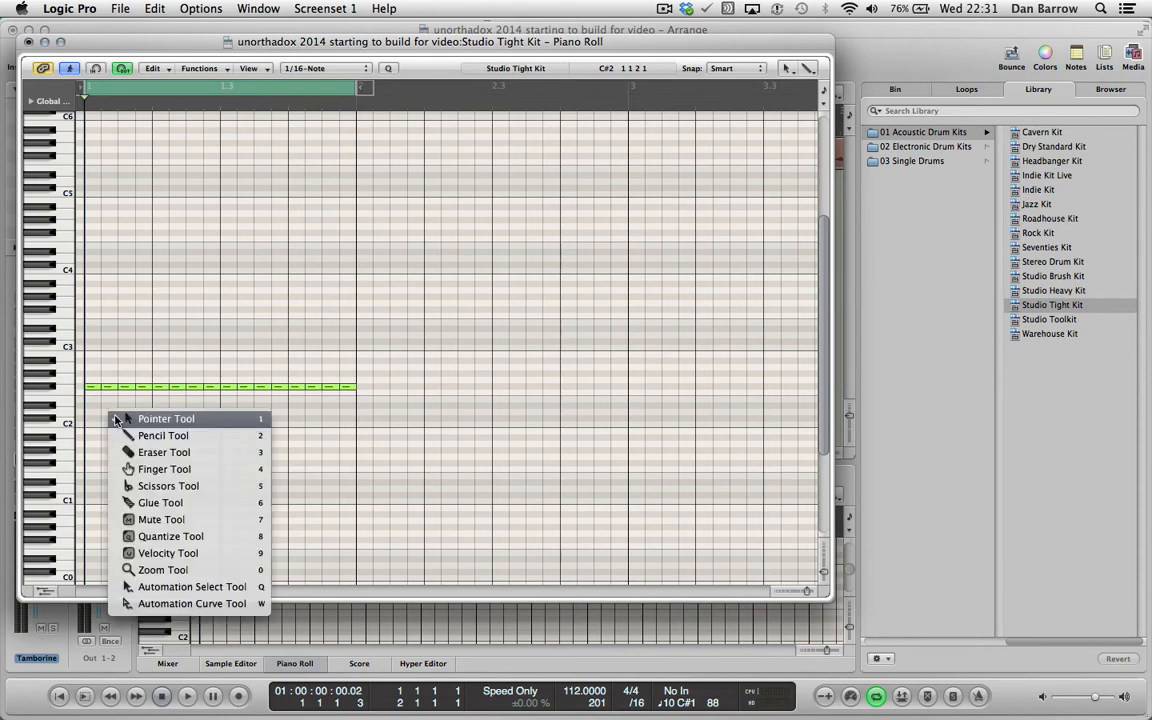
mouse_move(168, 553)
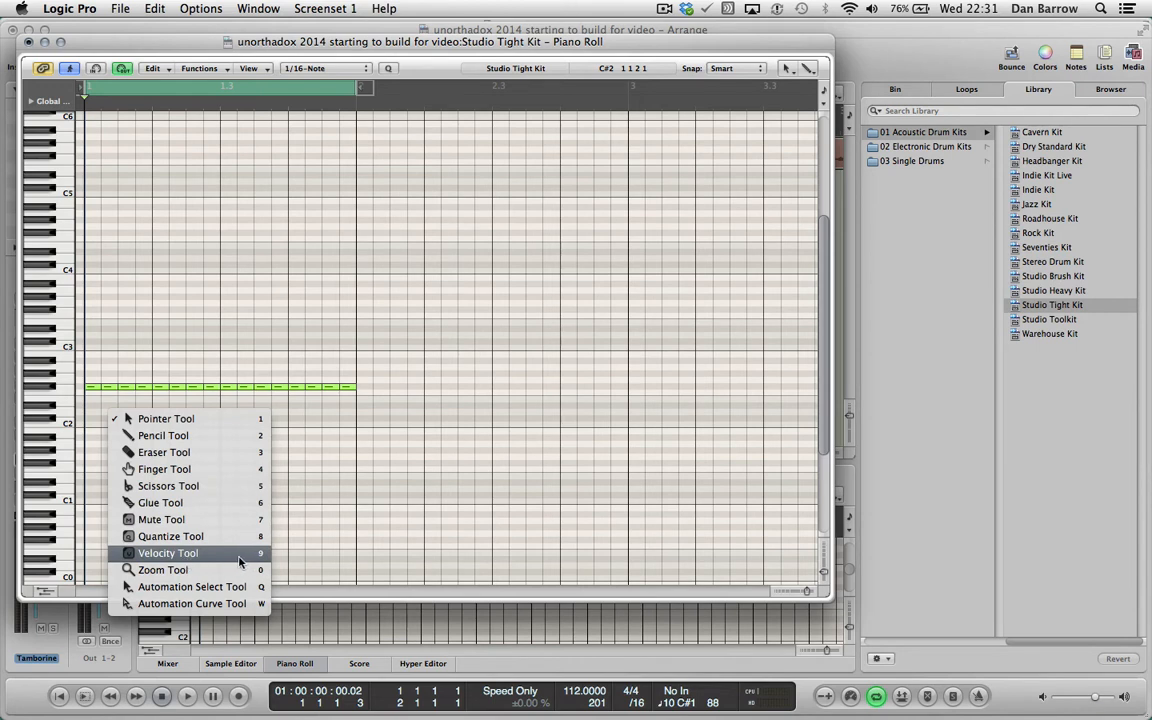
left_click(172, 553)
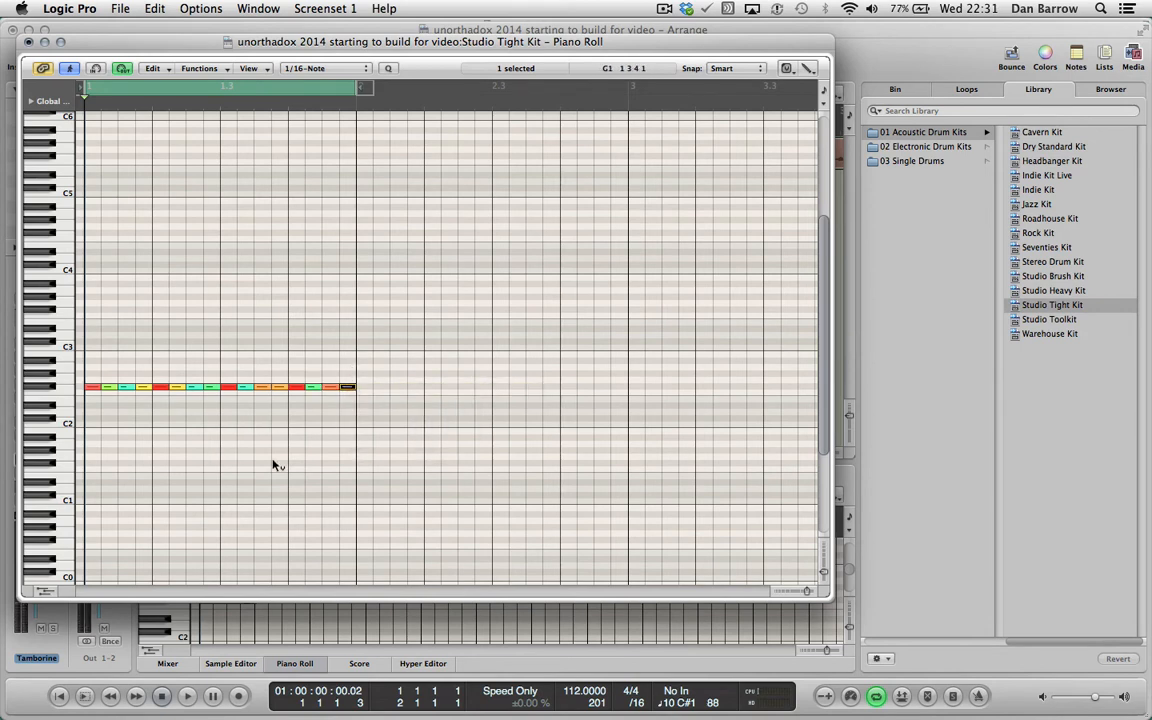
left_click(187, 695)
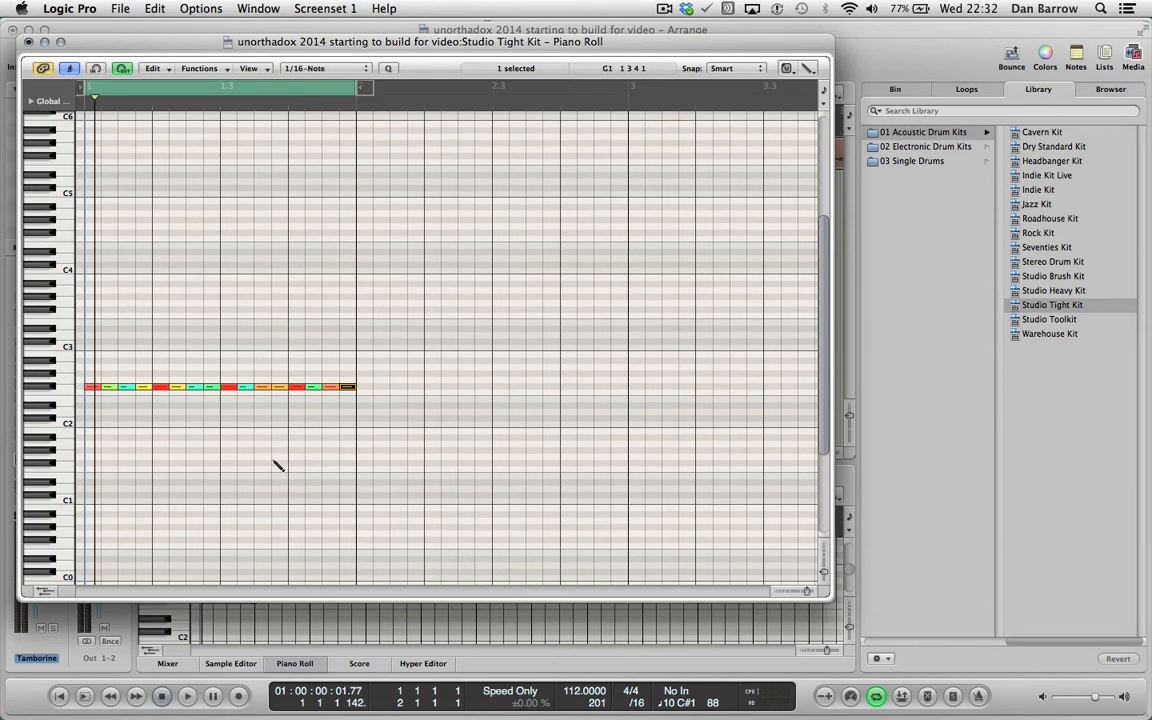
left_click(303, 663)
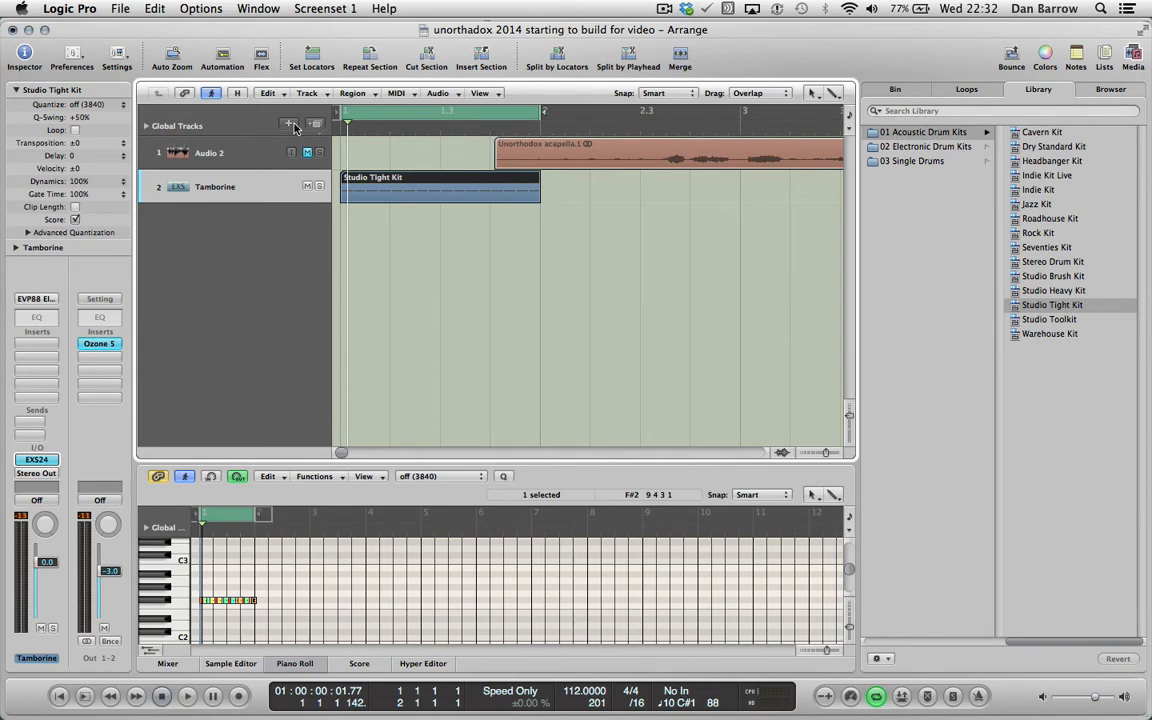
mouse_move(289, 124)
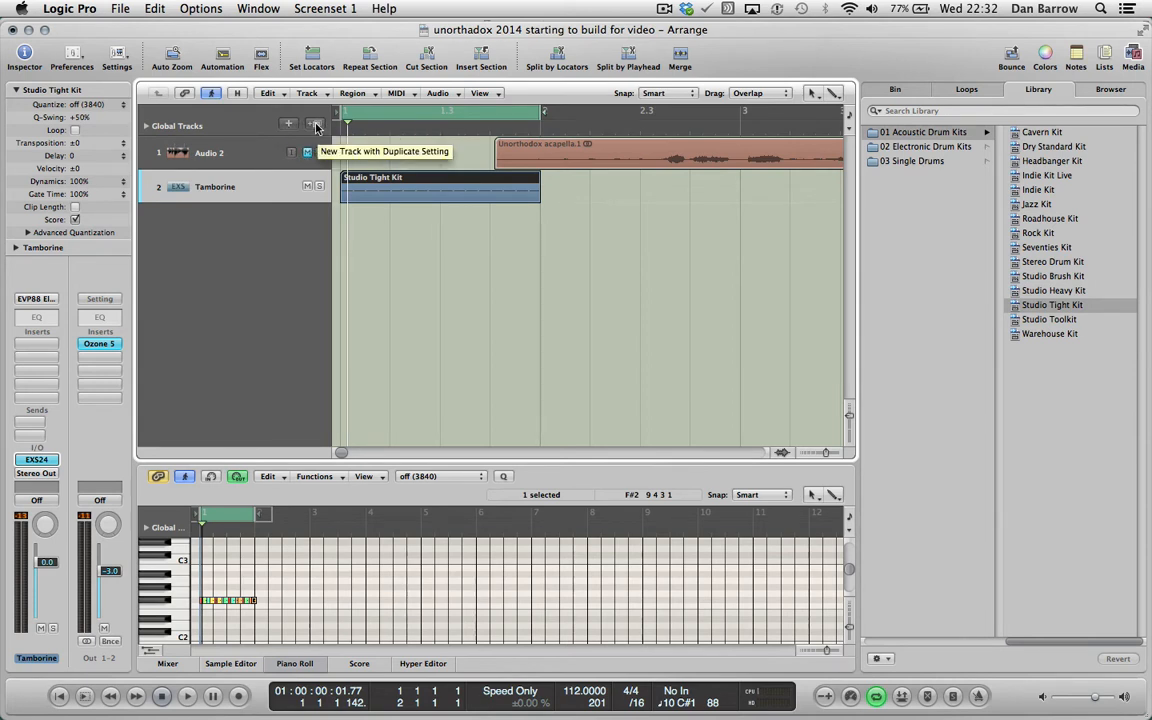
Add a track duplicating the Tamborine's settings and name it Percussion.
left_click(313, 124)
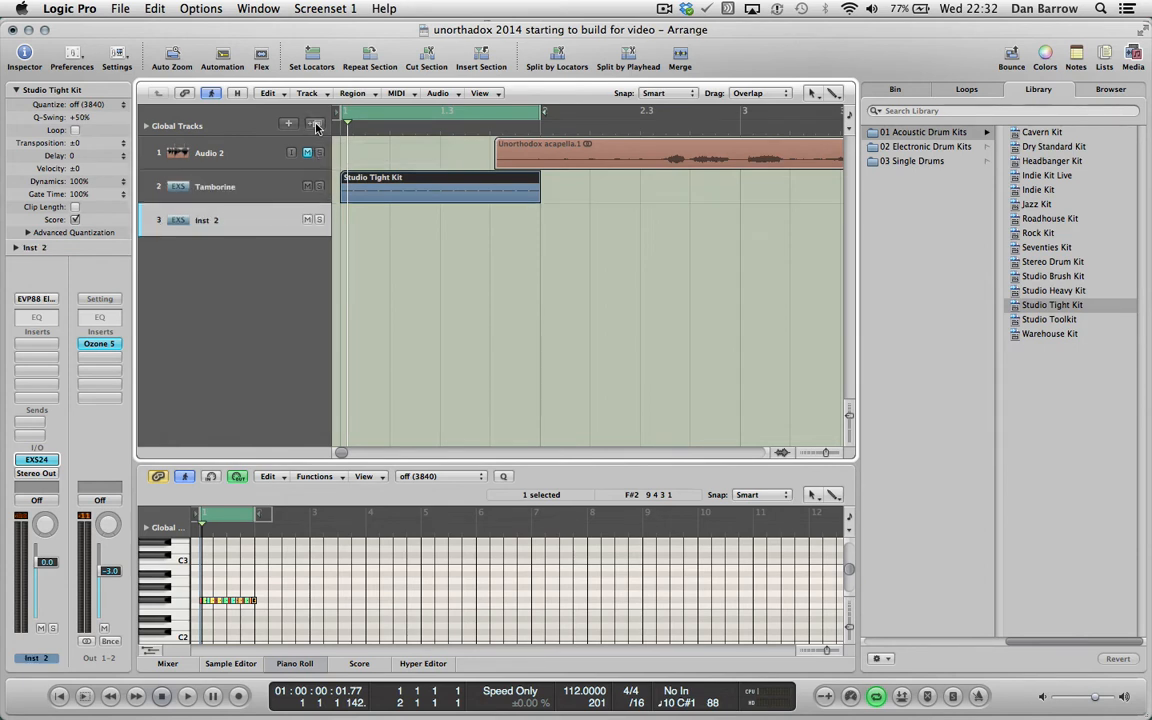
double_click(205, 219)
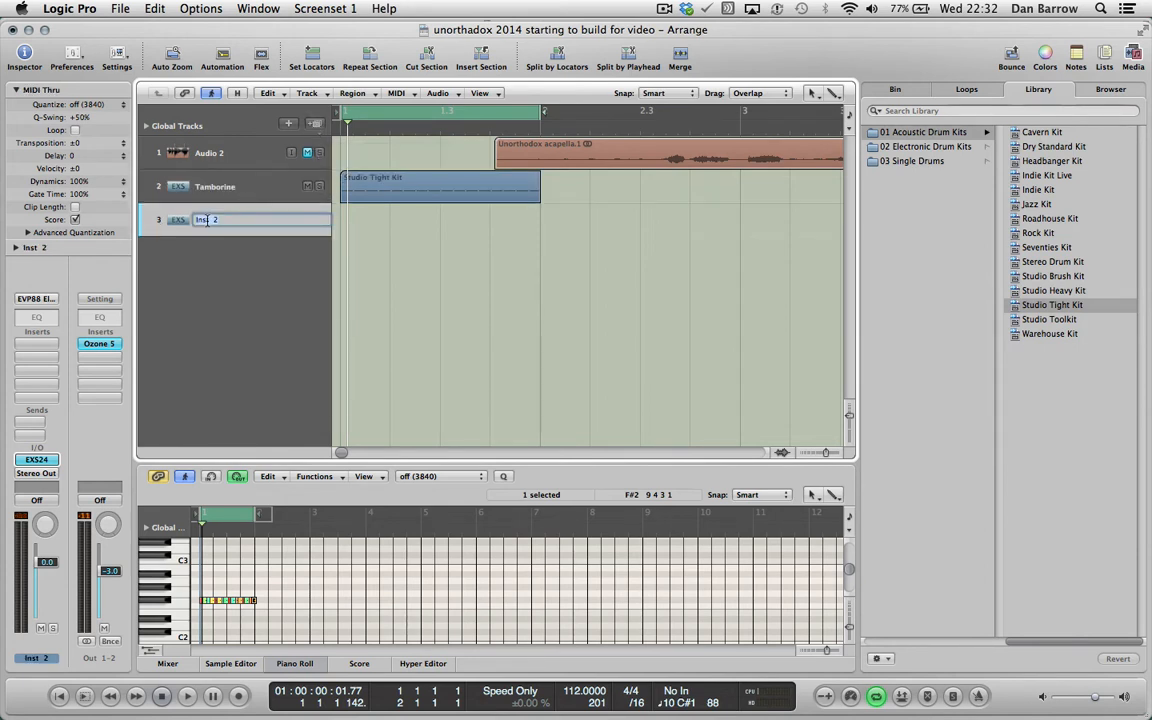
type("Percussion")
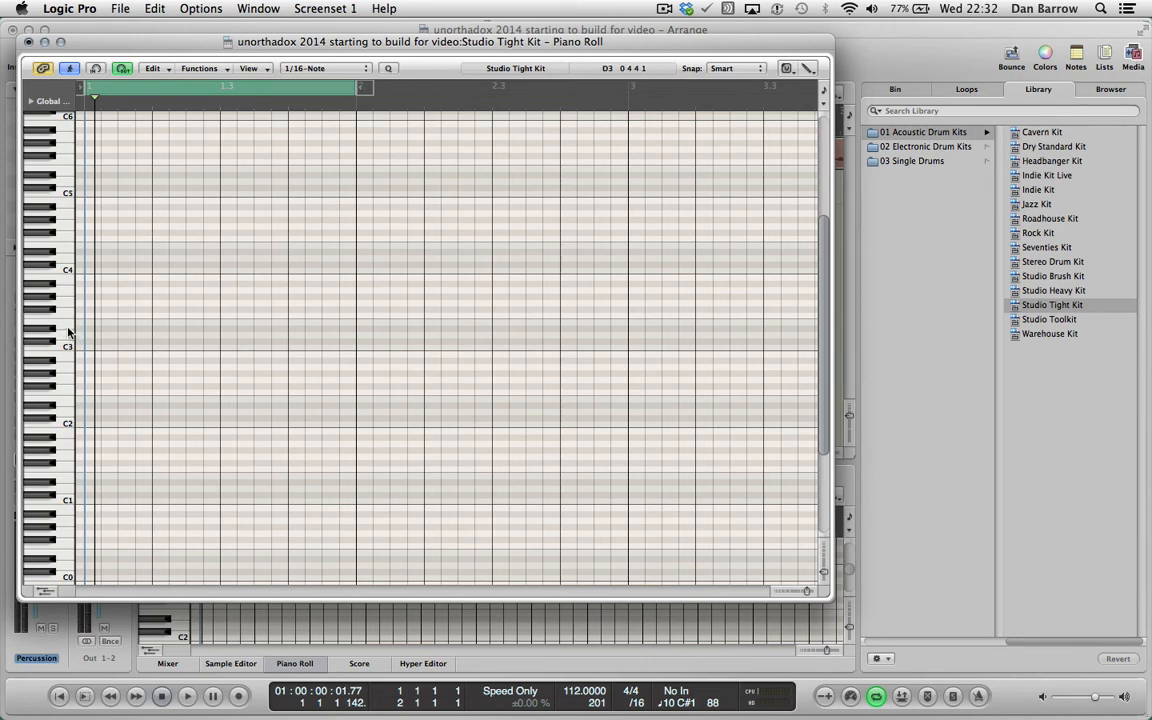
Switch back to the Pointer Tool and enter a note in the Percussion region.
left_click(189, 696)
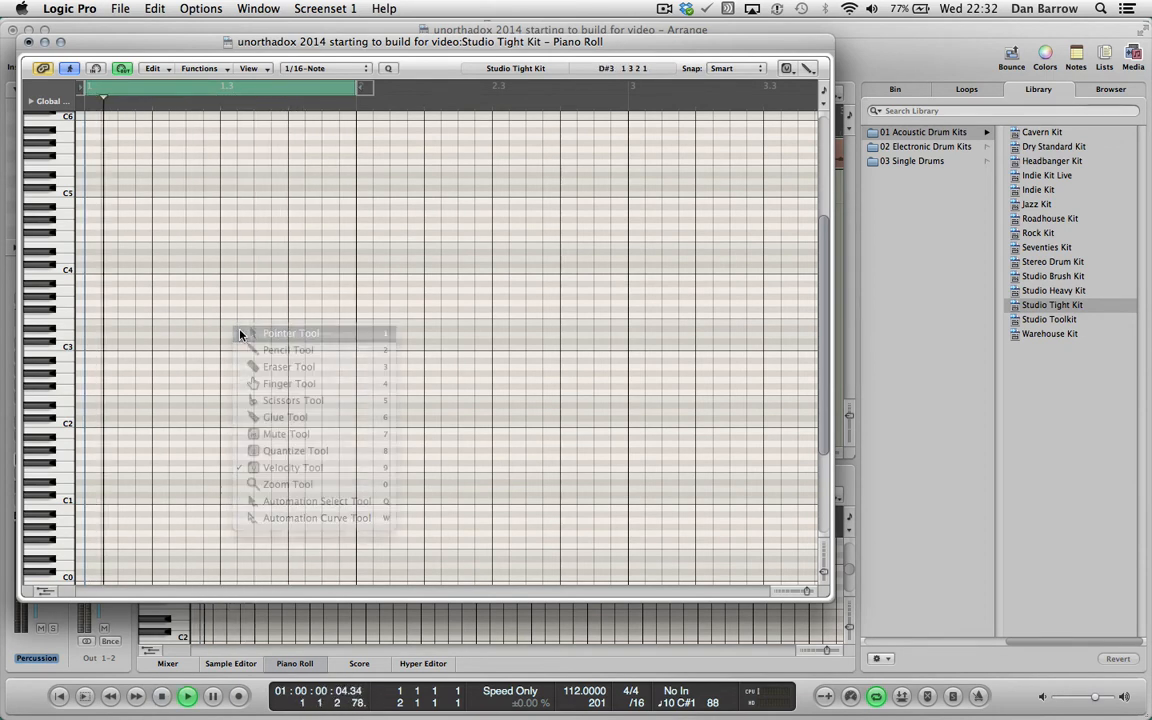
left_click(290, 333)
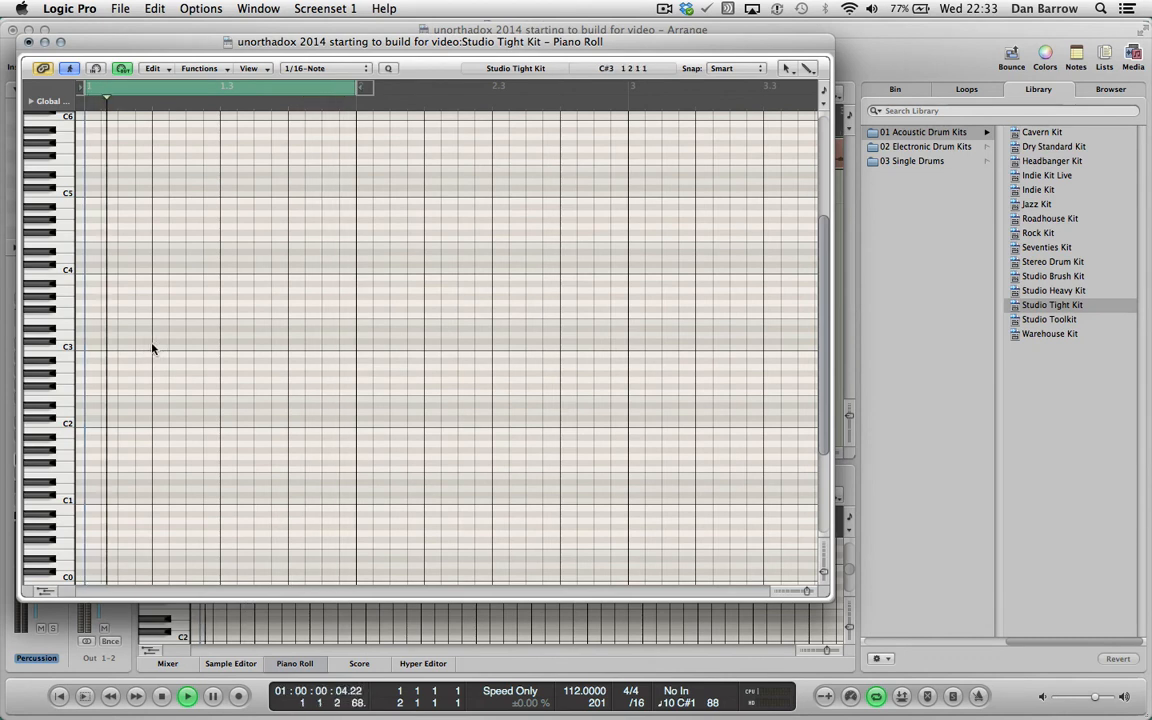
left_click(126, 342)
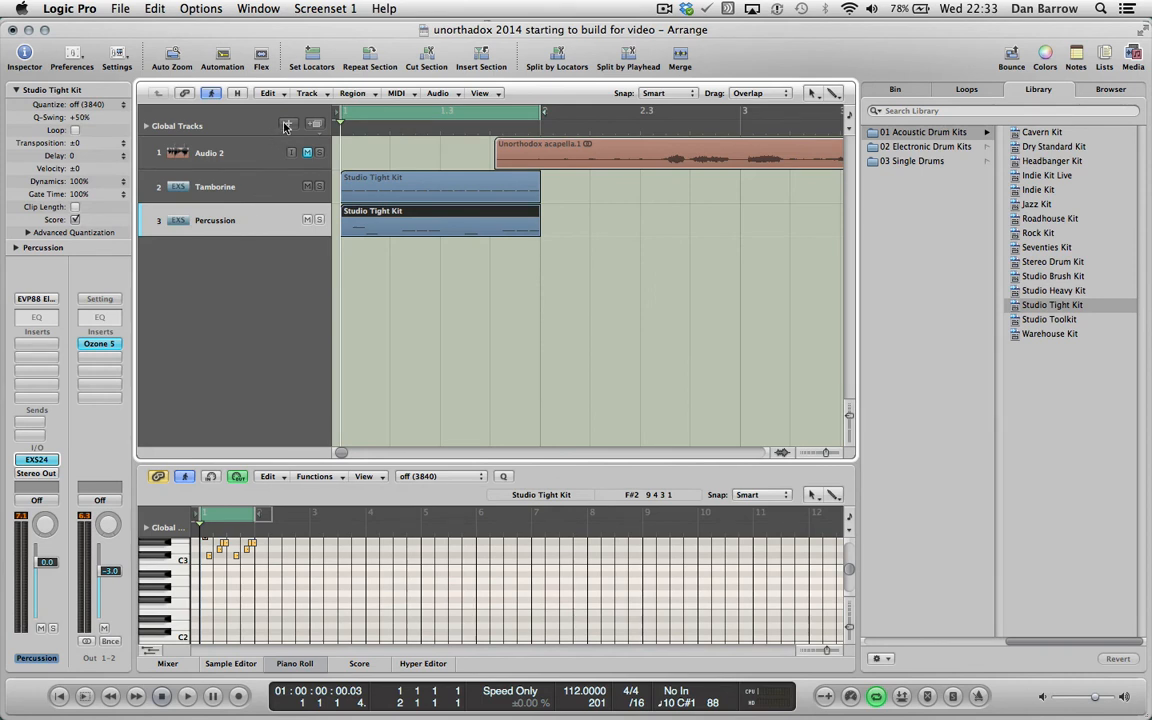
Create a fourth software instrument track for the Synth pad.
left_click(288, 124)
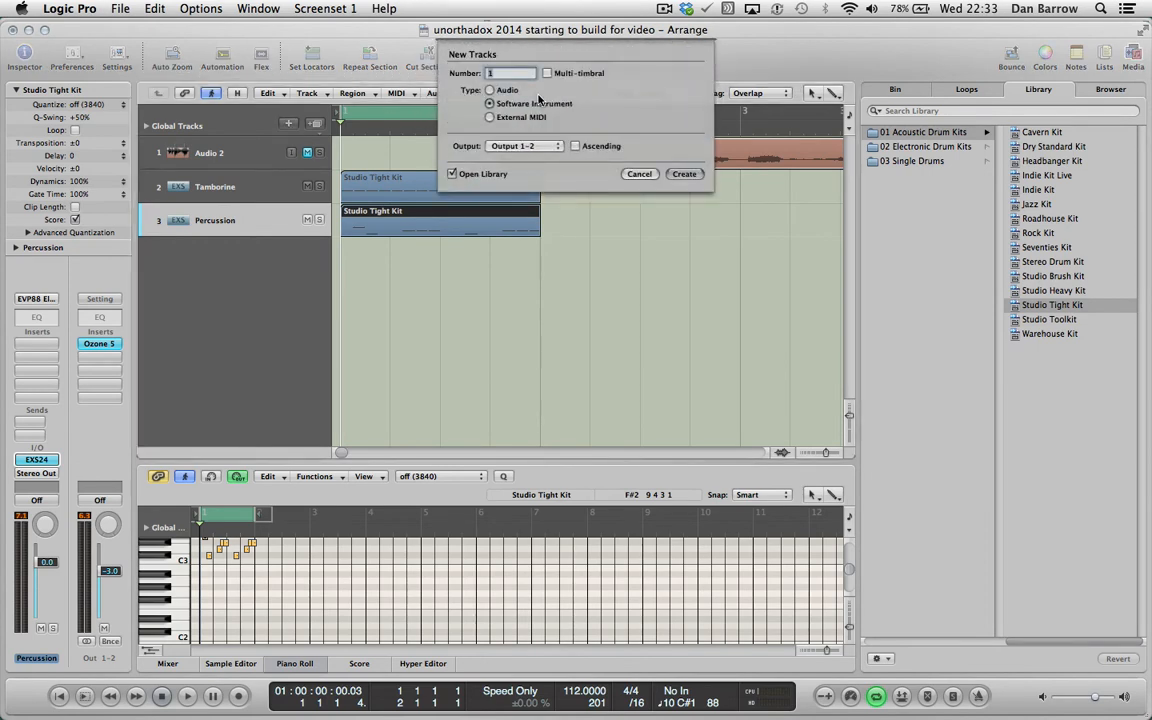
left_click(684, 173)
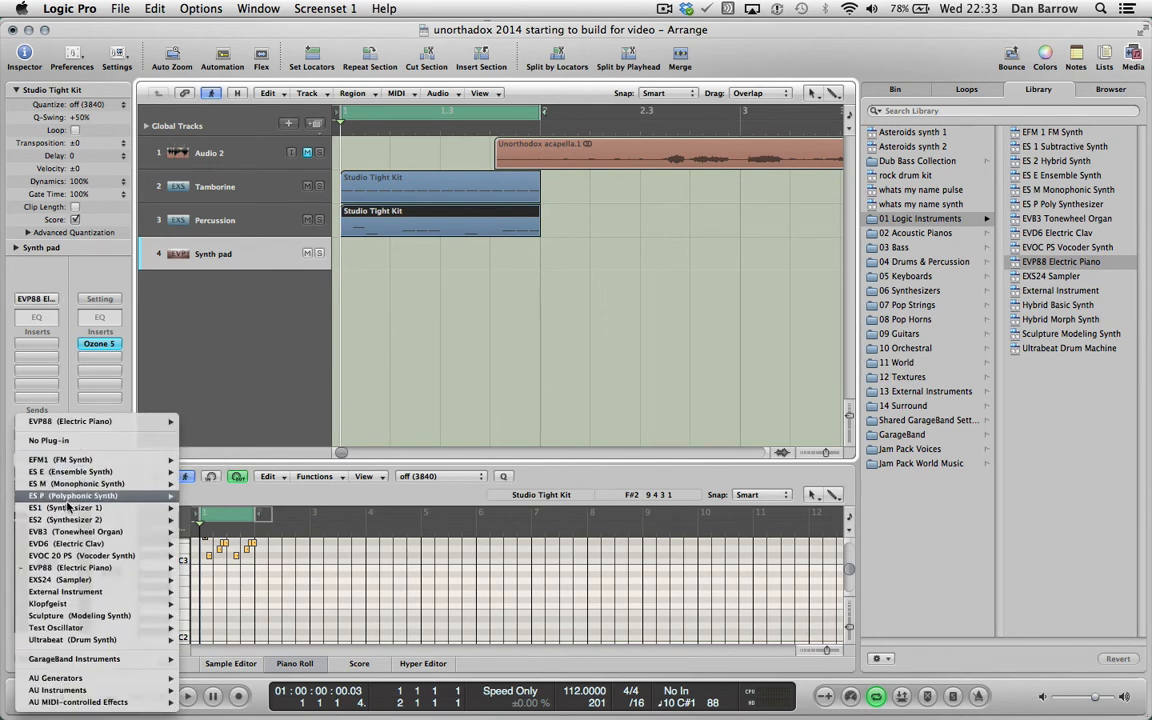
mouse_move(70, 635)
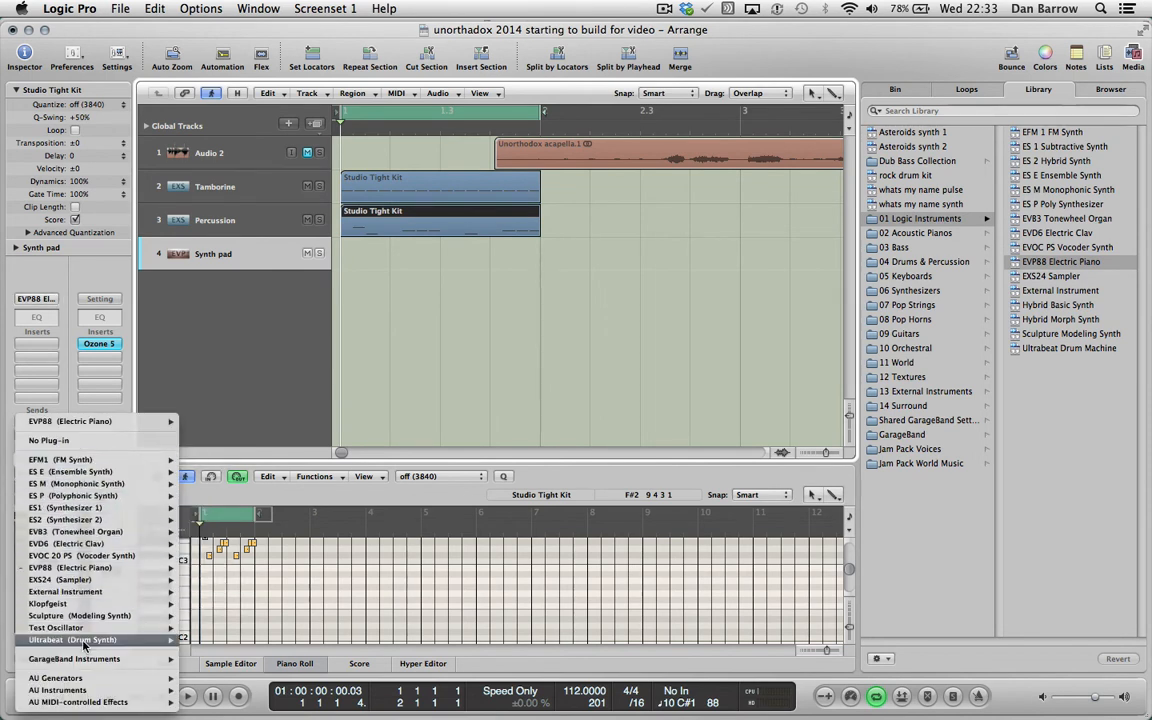
mouse_move(175, 638)
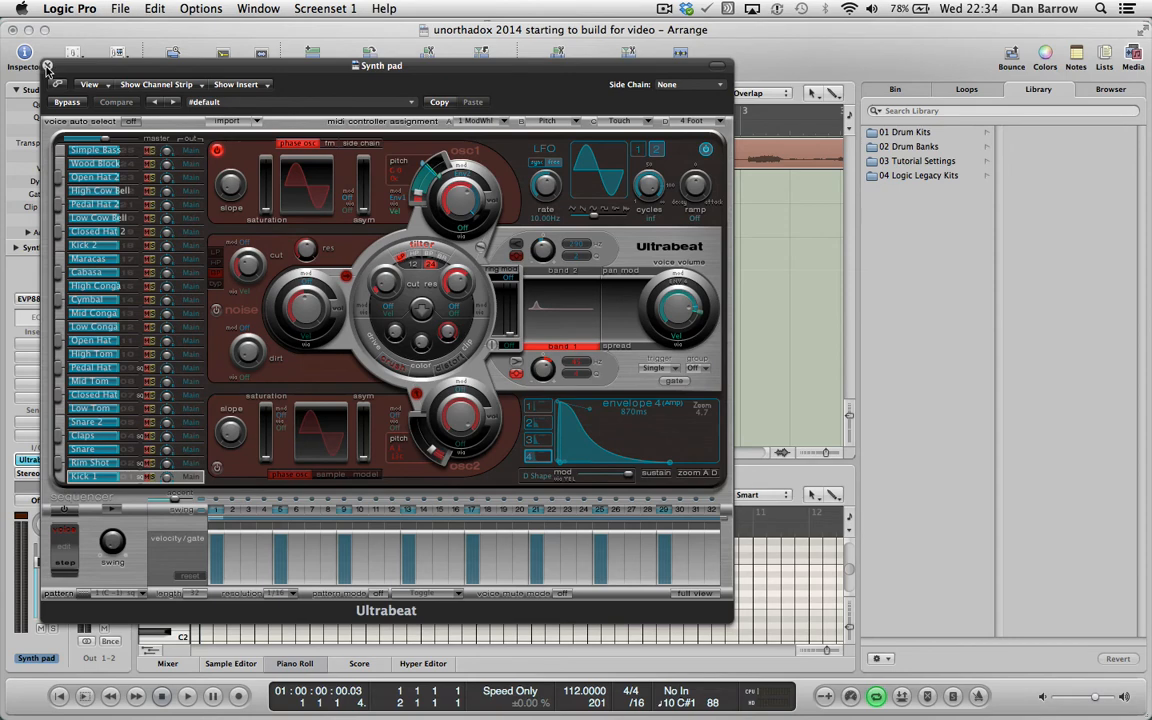
Close the Ultrabeat window and open the 01 Drum Kits library folder.
left_click(47, 63)
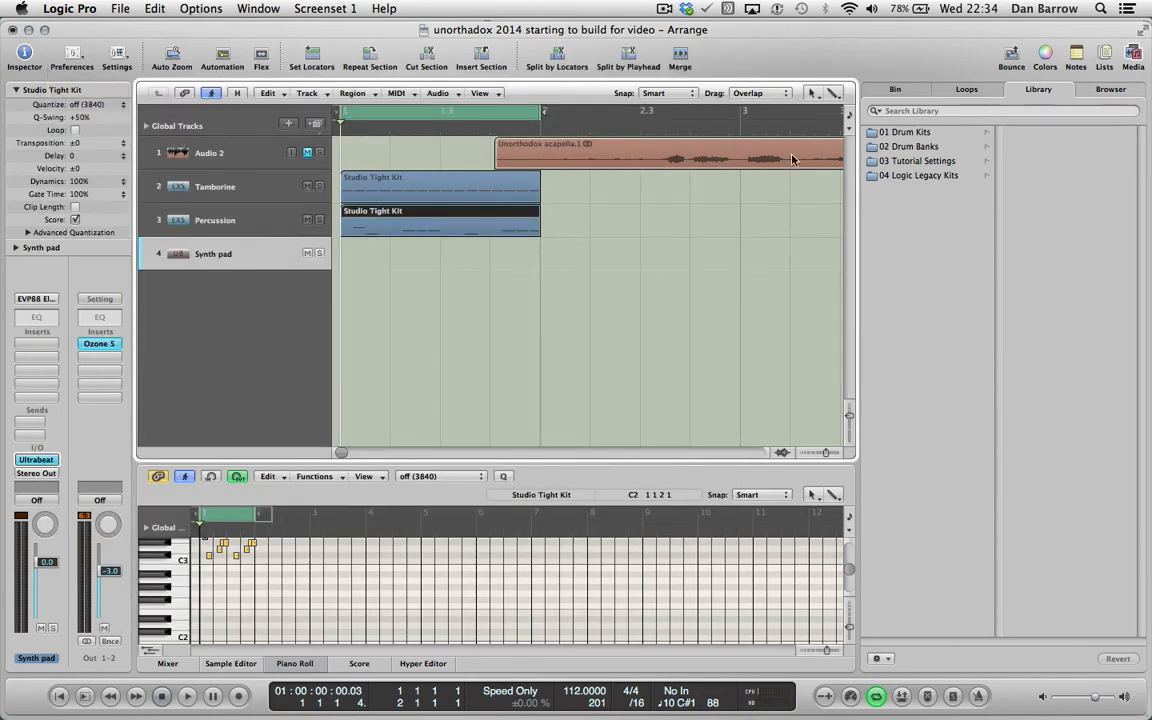
left_click(913, 131)
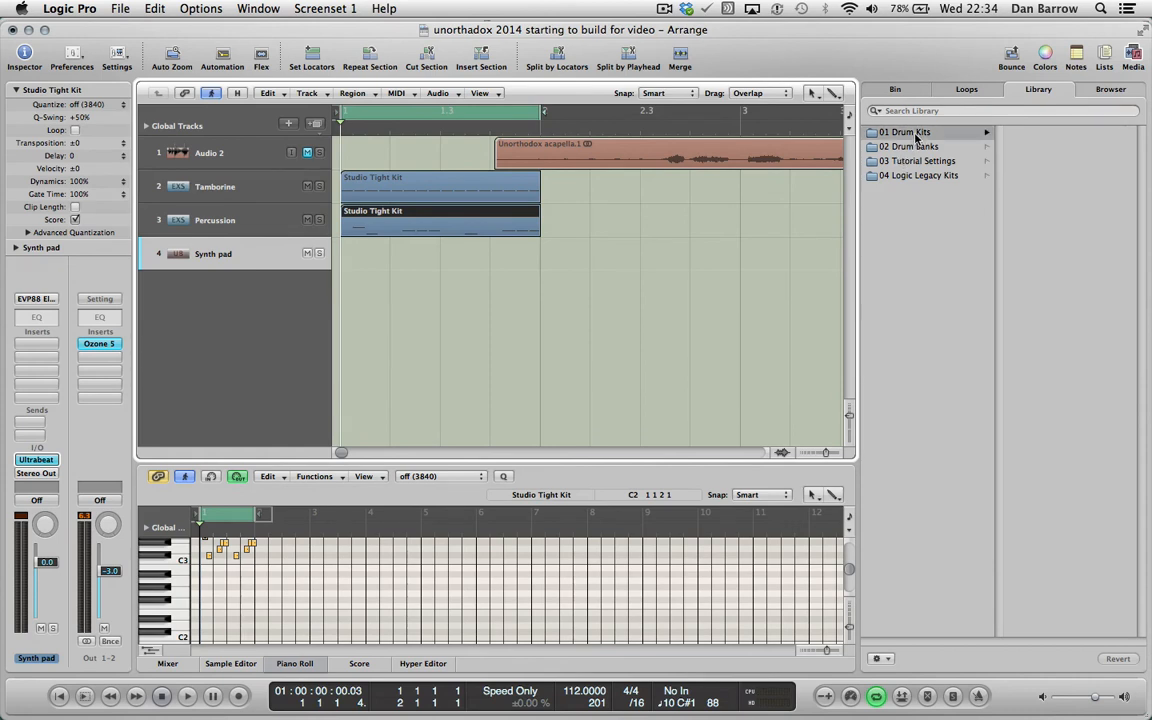